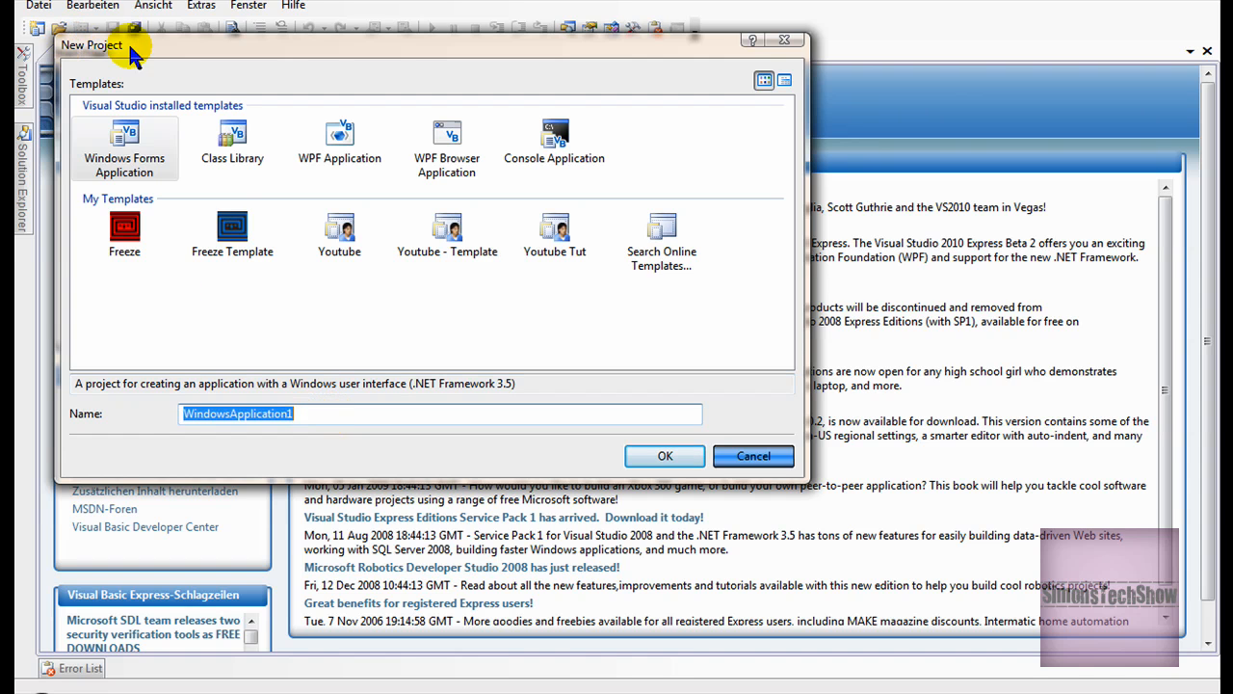
mouse_move(404, 379)
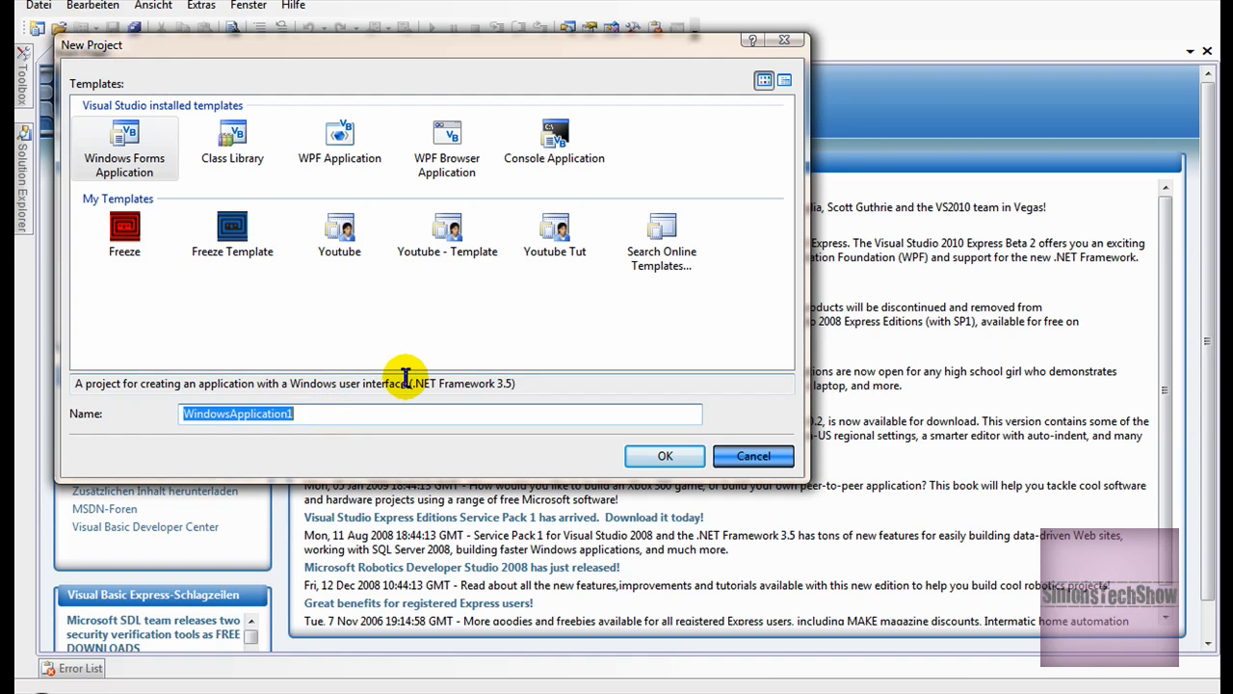
Step: Create a Windows Forms Application project named 'Youtube - chat'
text(Youtube -)
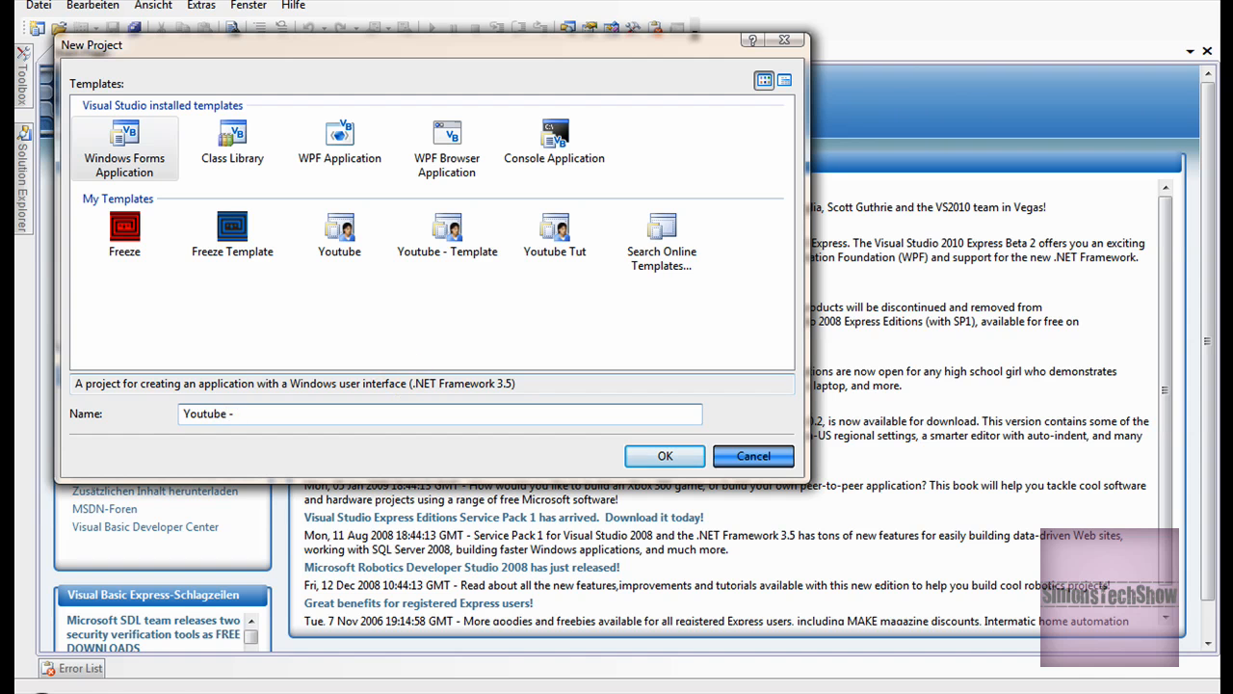
click(664, 456)
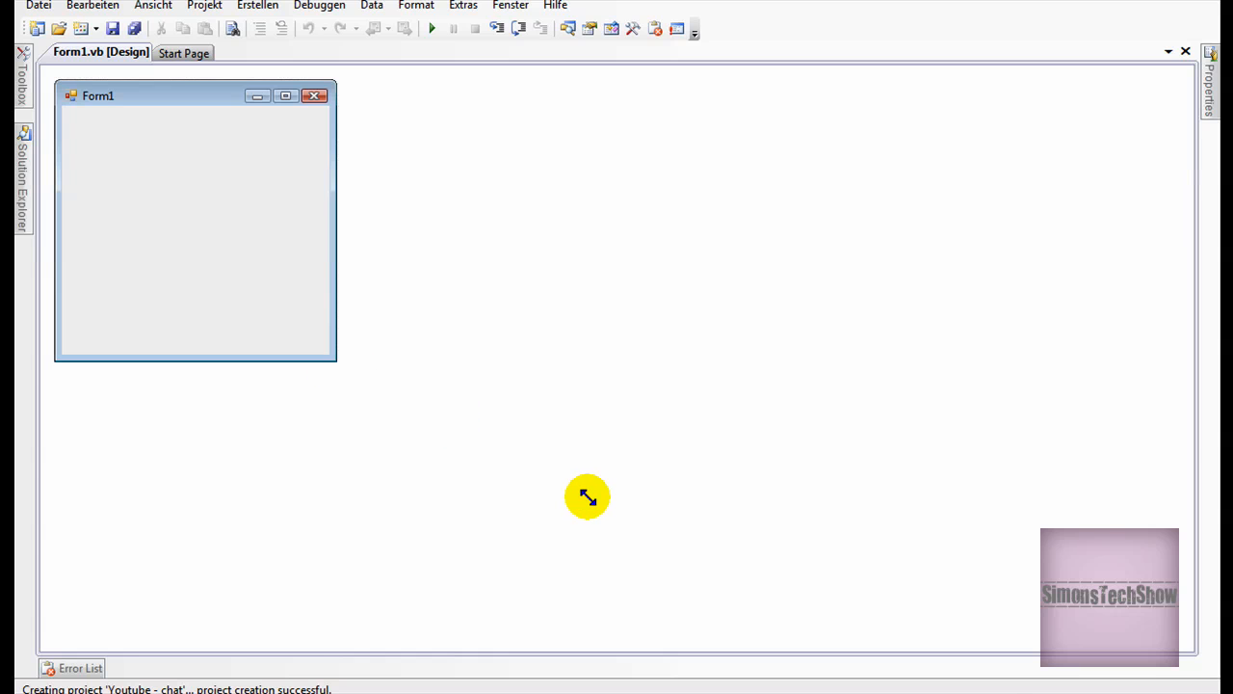
Step: Enlarge Form1 by its corner handle and bring up the Toolbox controls
drag(333, 357, 660, 549)
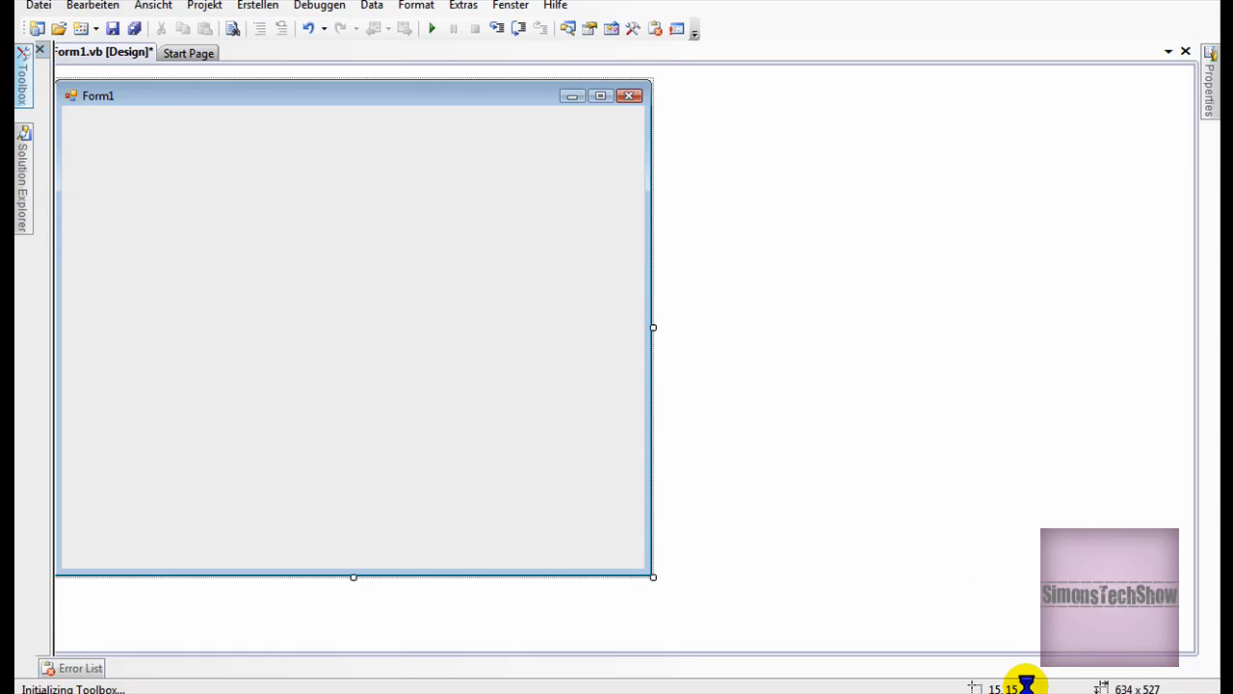
click(23, 72)
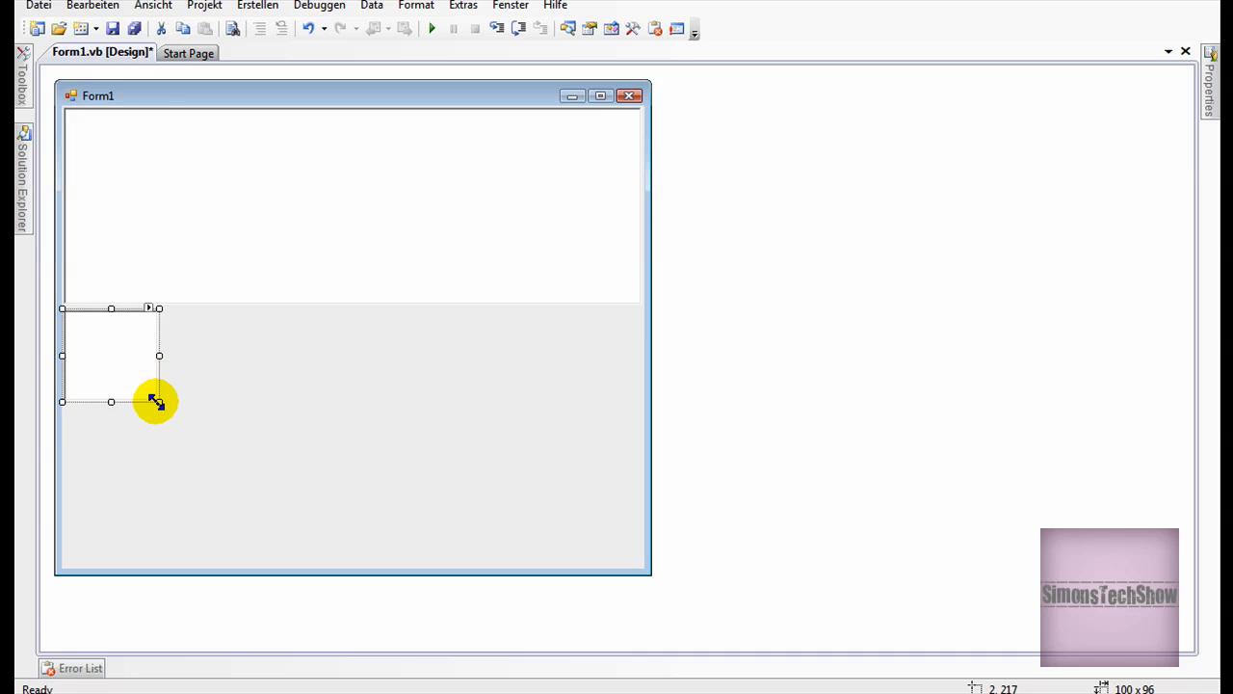
Step: Stretch RichTextBox2 to the full width of Form1 below the first text area
drag(159, 402, 643, 471)
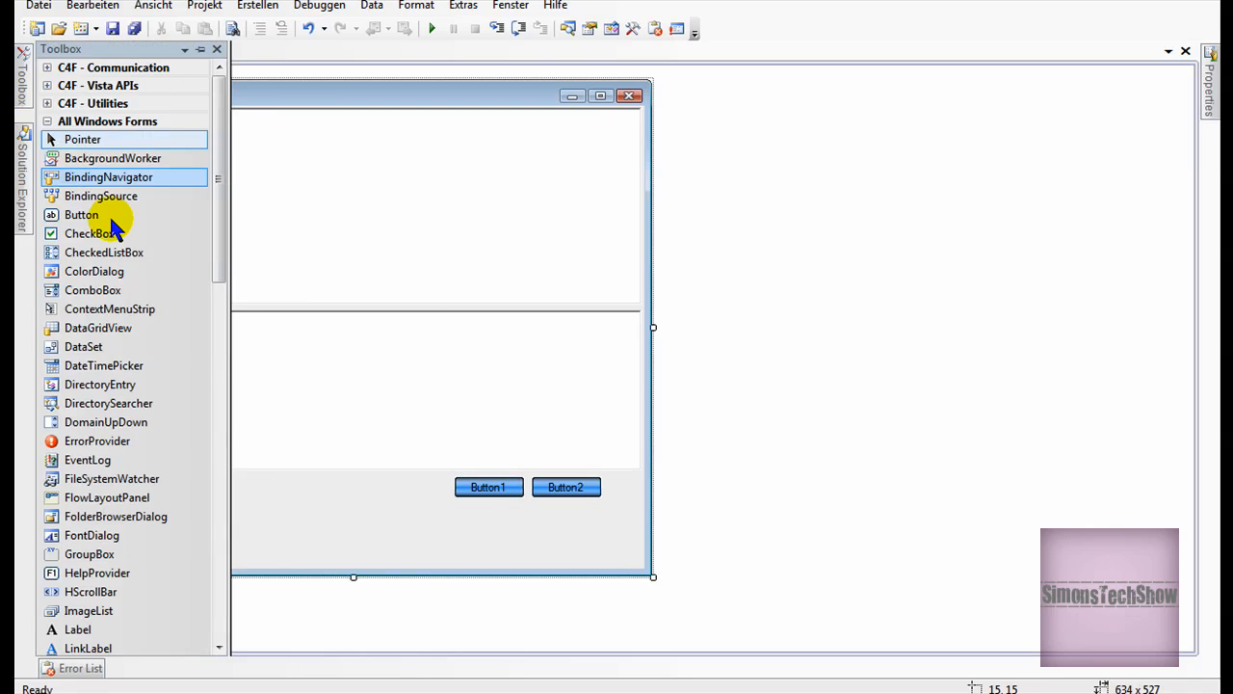
scroll(down, 3)
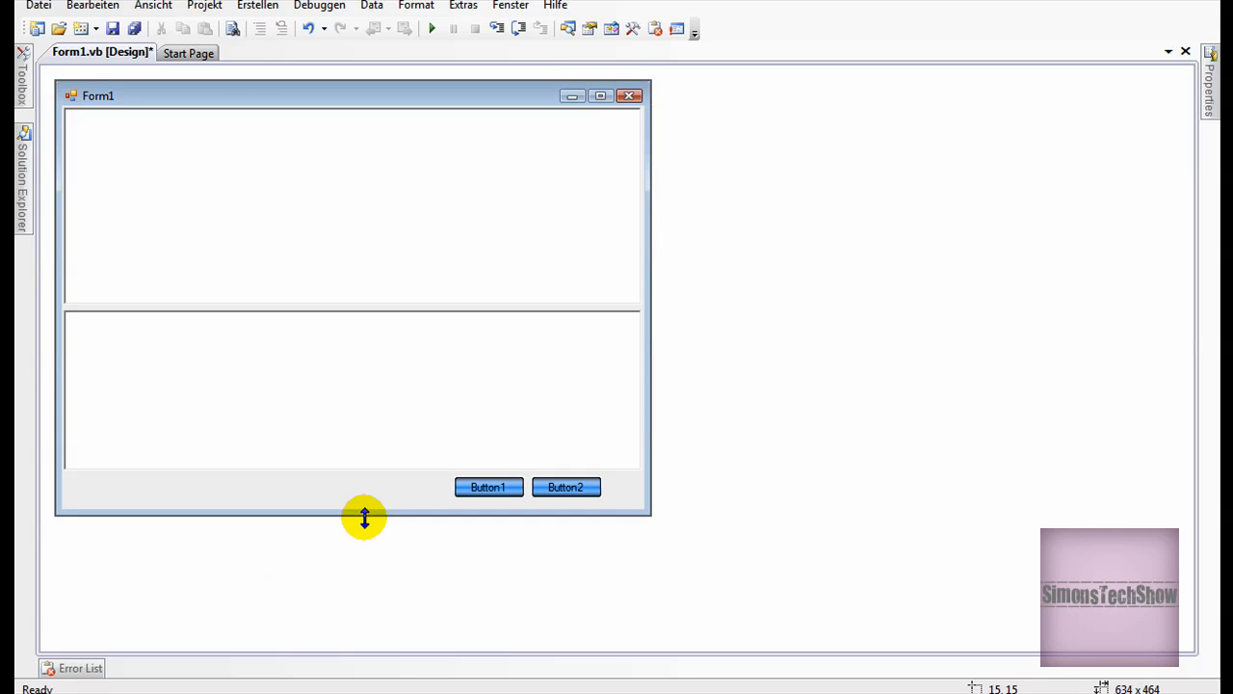
Step: Relabel the two buttons 'Send' and 'Refresh', then select the Send button
click(487, 486)
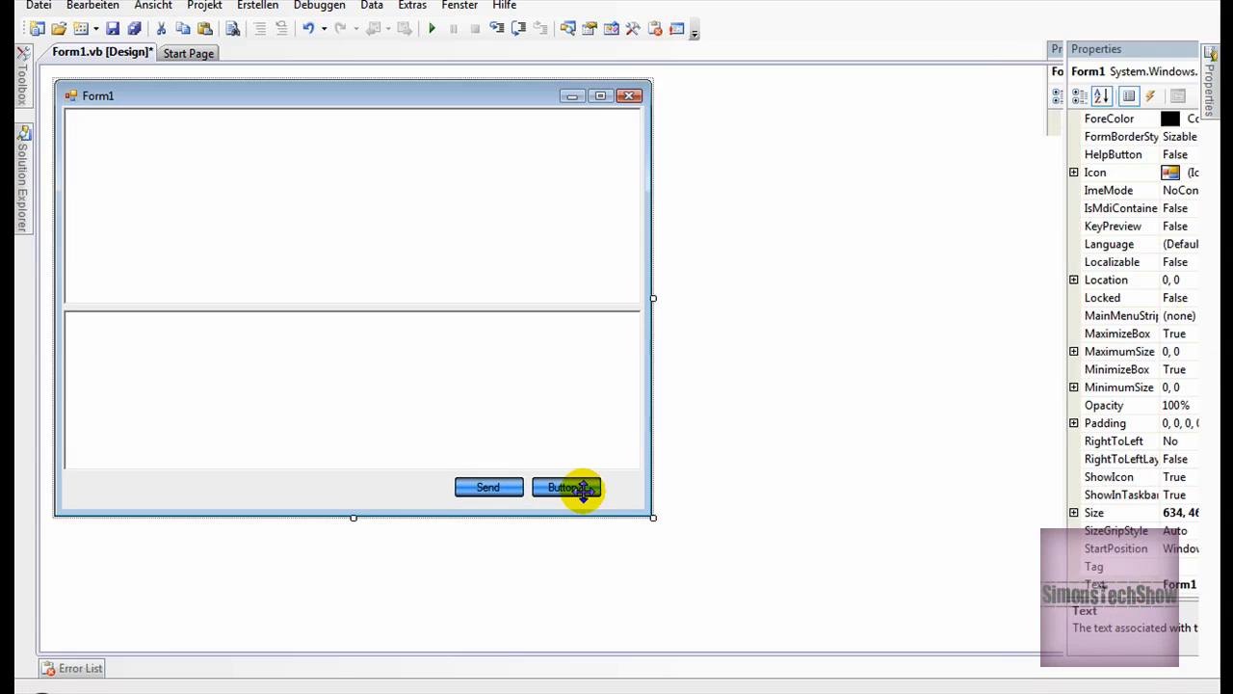
click(566, 487)
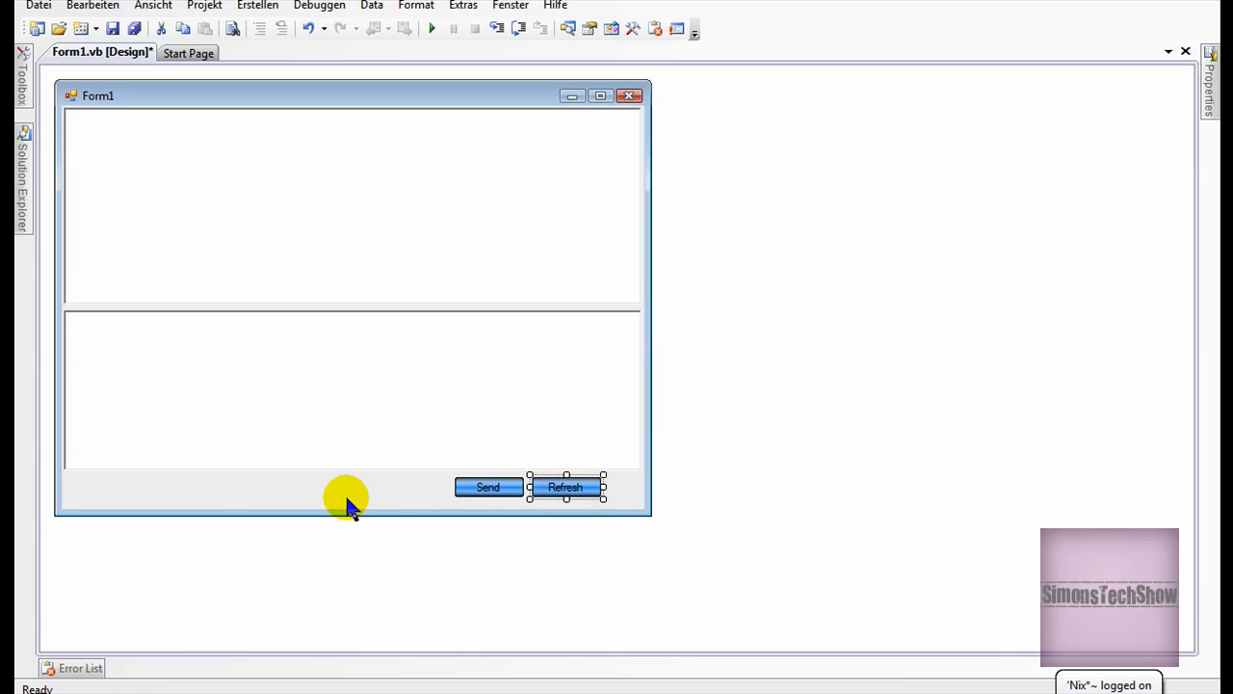
mouse_move(256, 492)
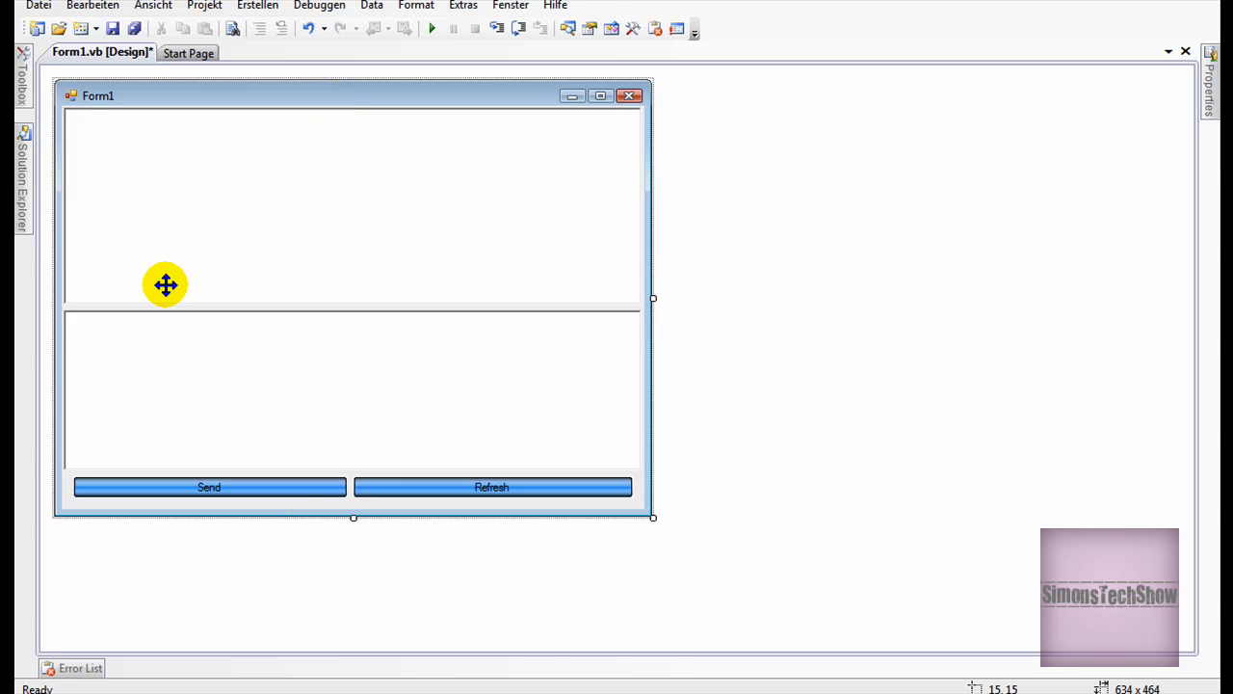
click(209, 486)
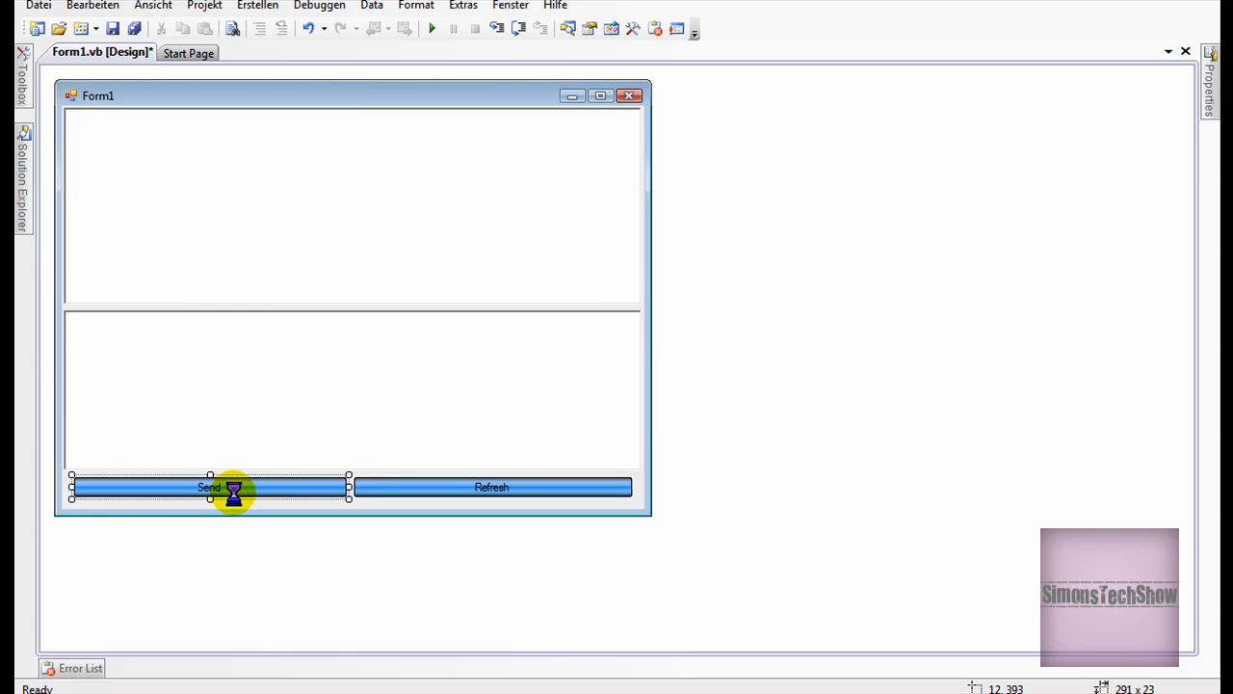
Step: Generate the Send button's Button1_Click handler and place the cursor inside it
double_click(209, 486)
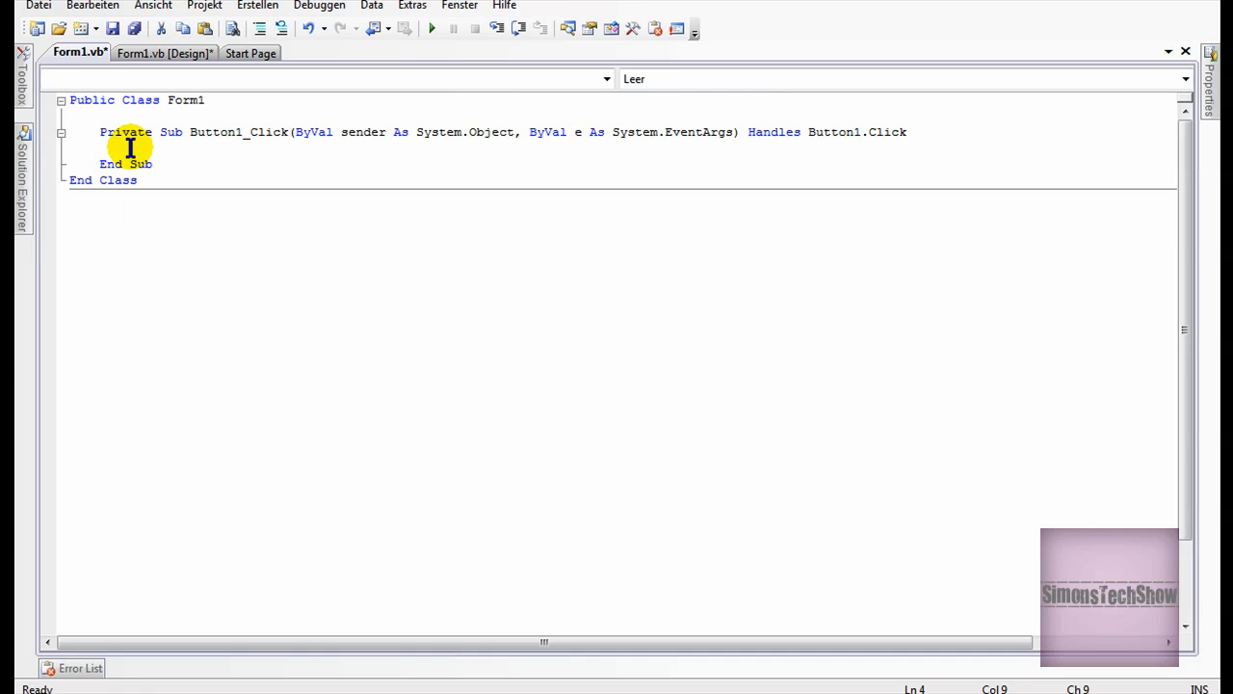
click(130, 144)
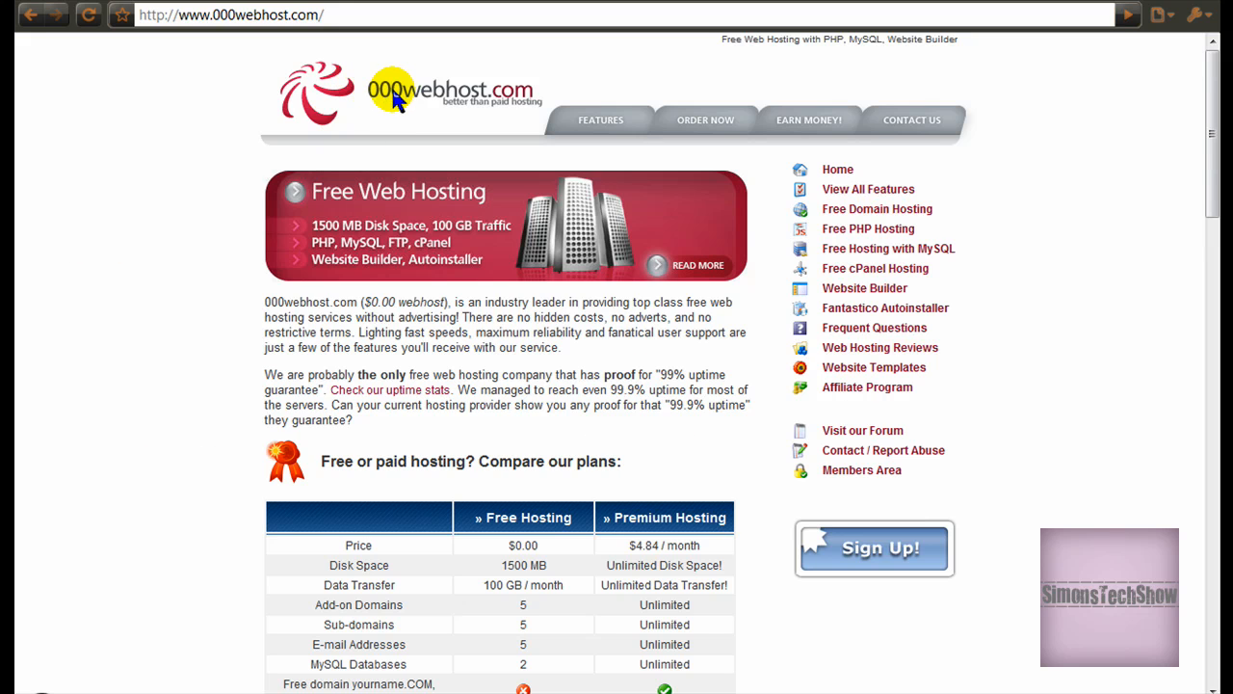
mouse_move(1029, 605)
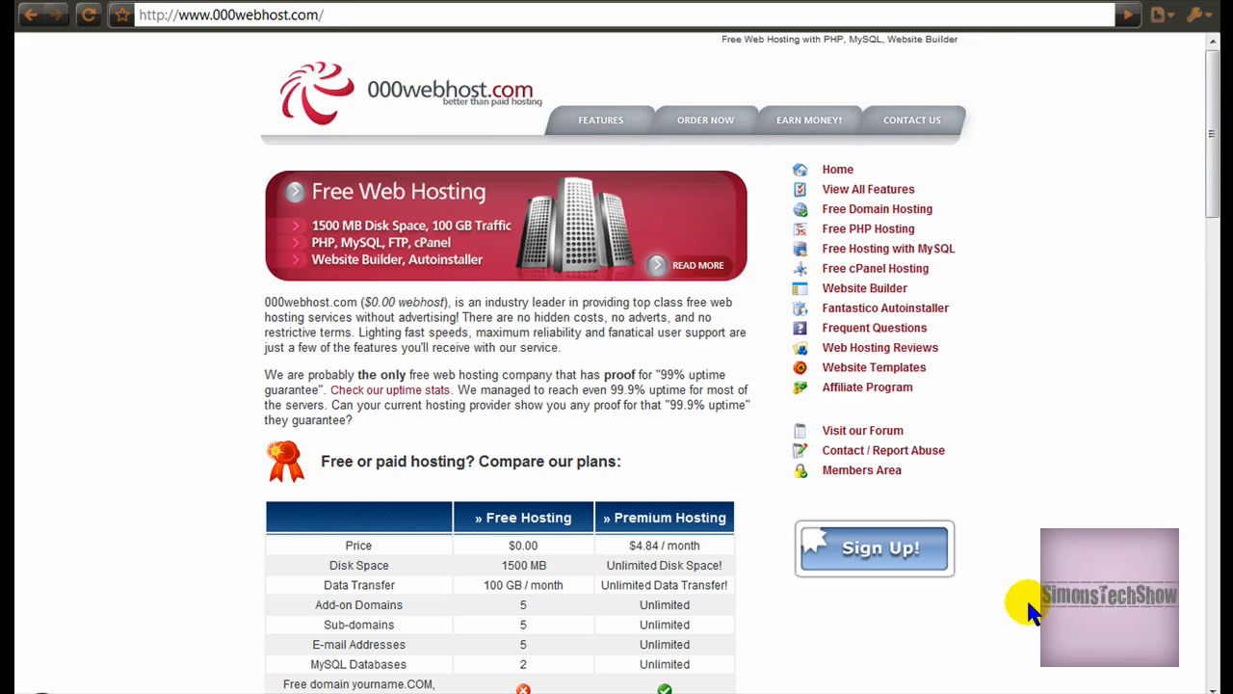
scroll(down, 3)
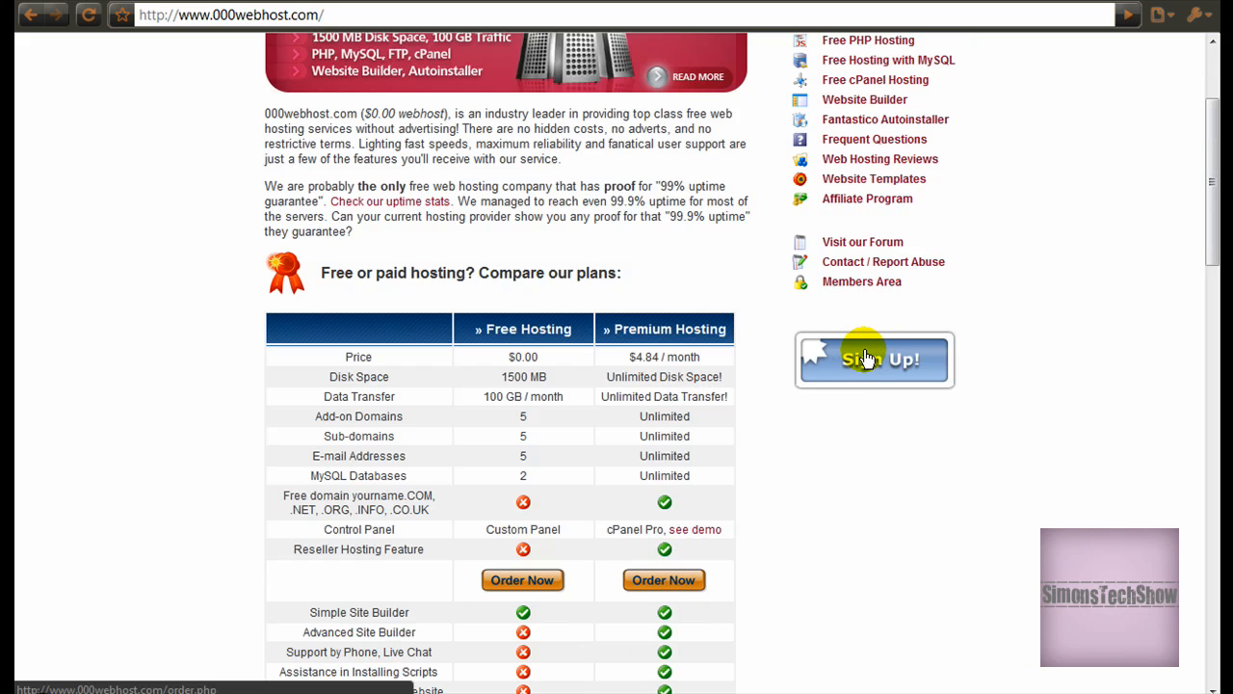
mouse_move(870, 650)
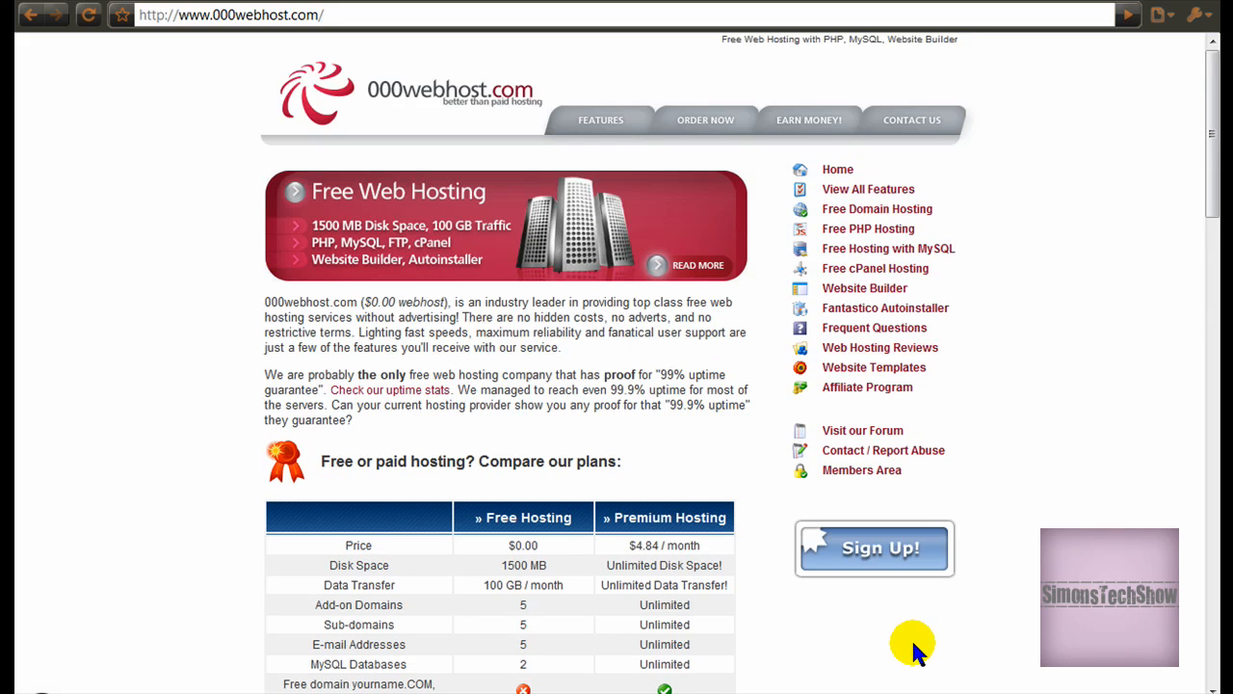
mouse_move(891, 640)
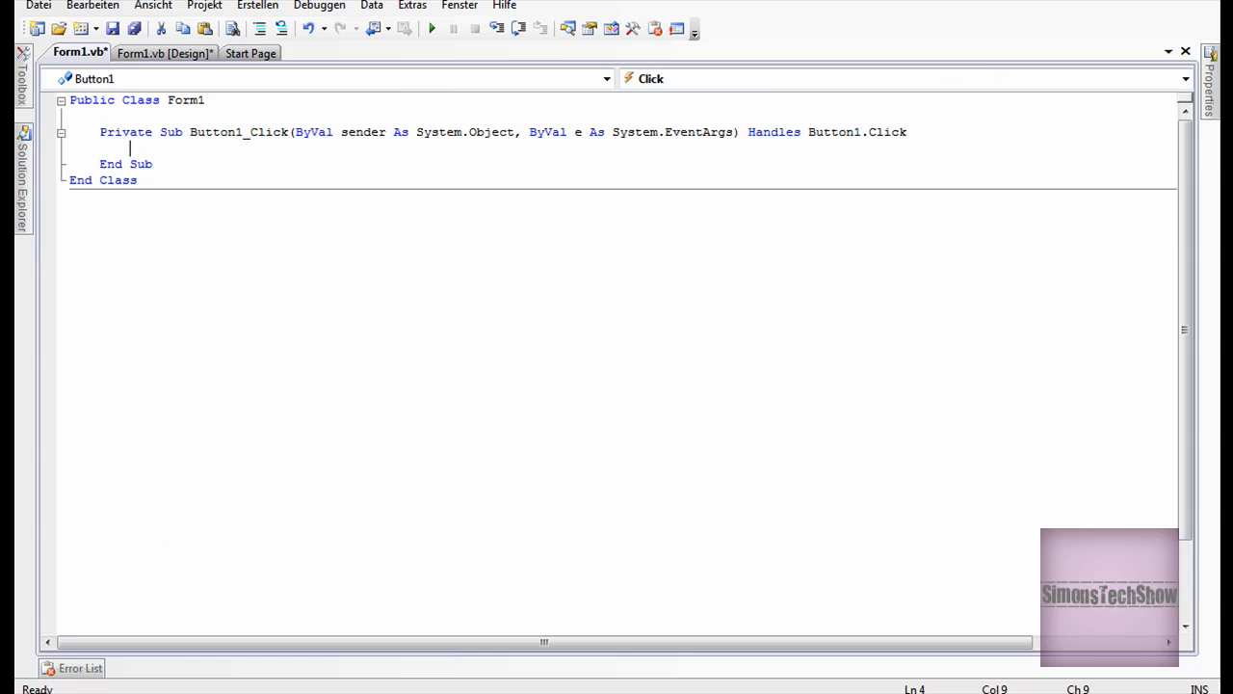
mouse_move(128, 145)
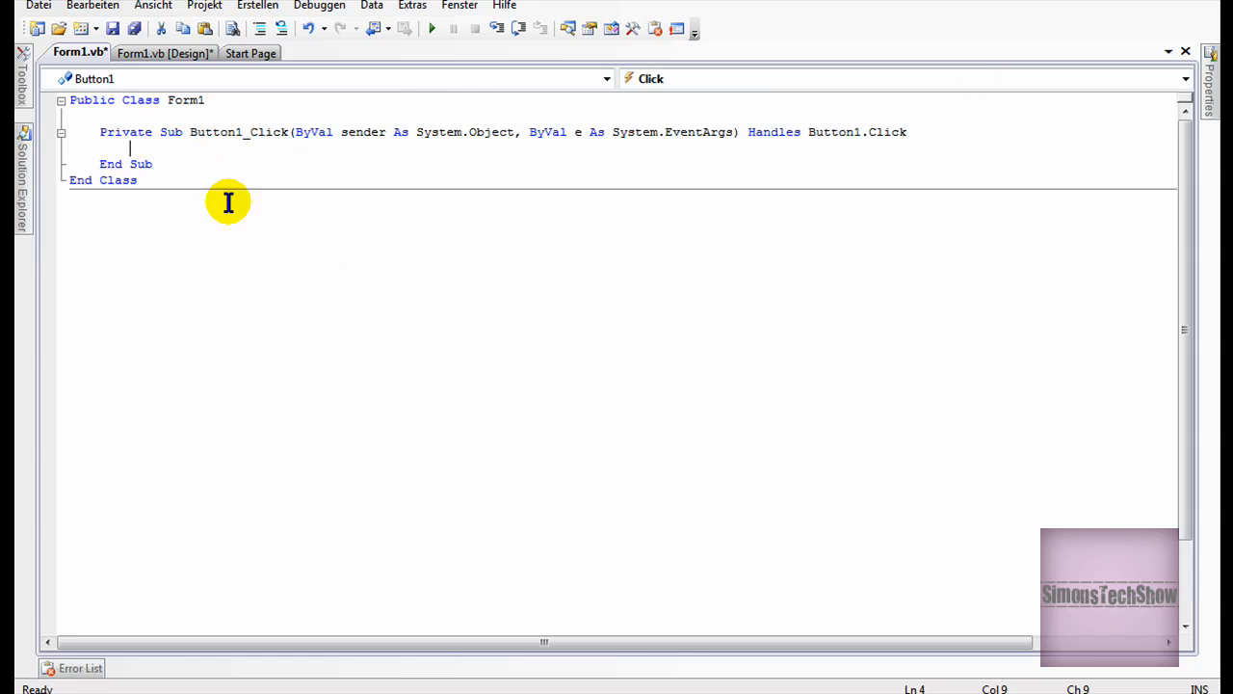
mouse_move(1034, 634)
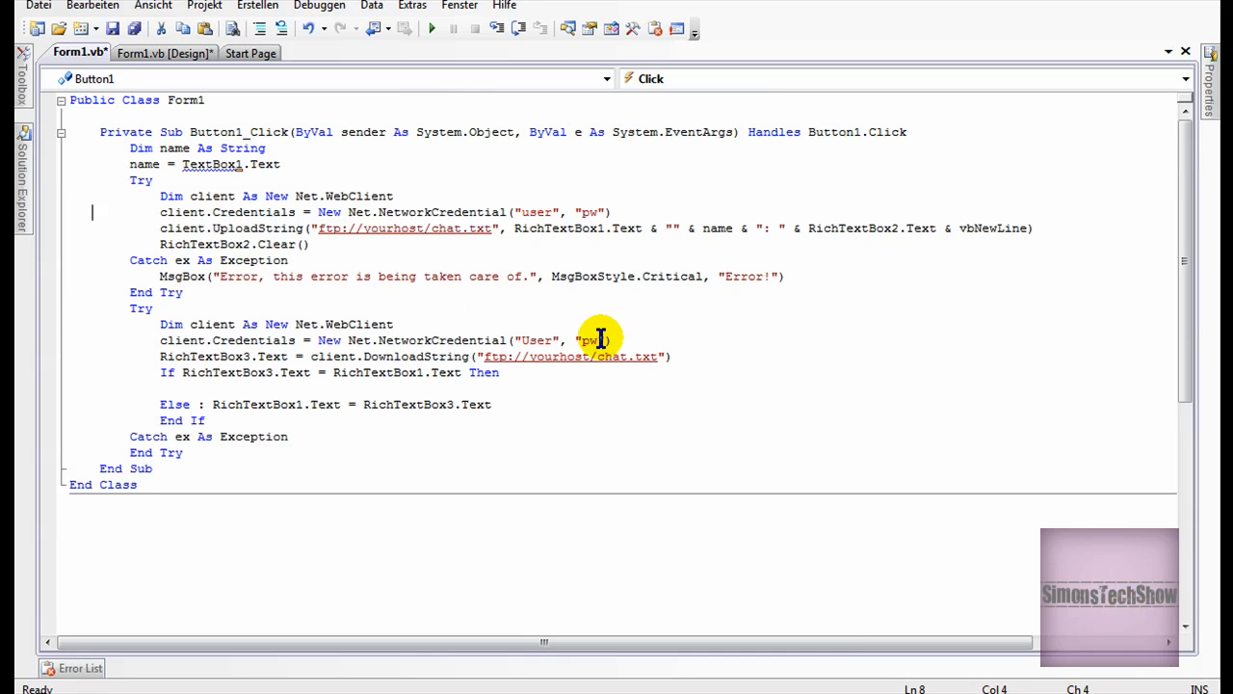
mouse_move(201, 132)
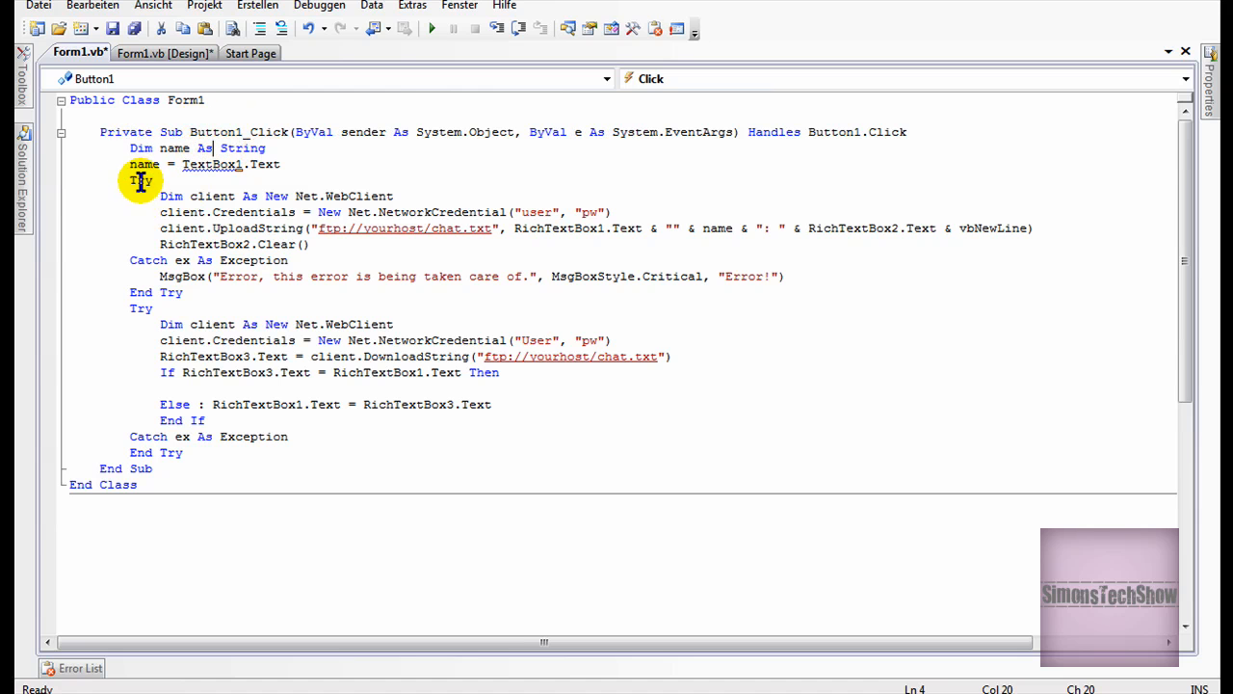
Step: Highlight TextBox1 in the Send handler's name assignment line
double_click(144, 164)
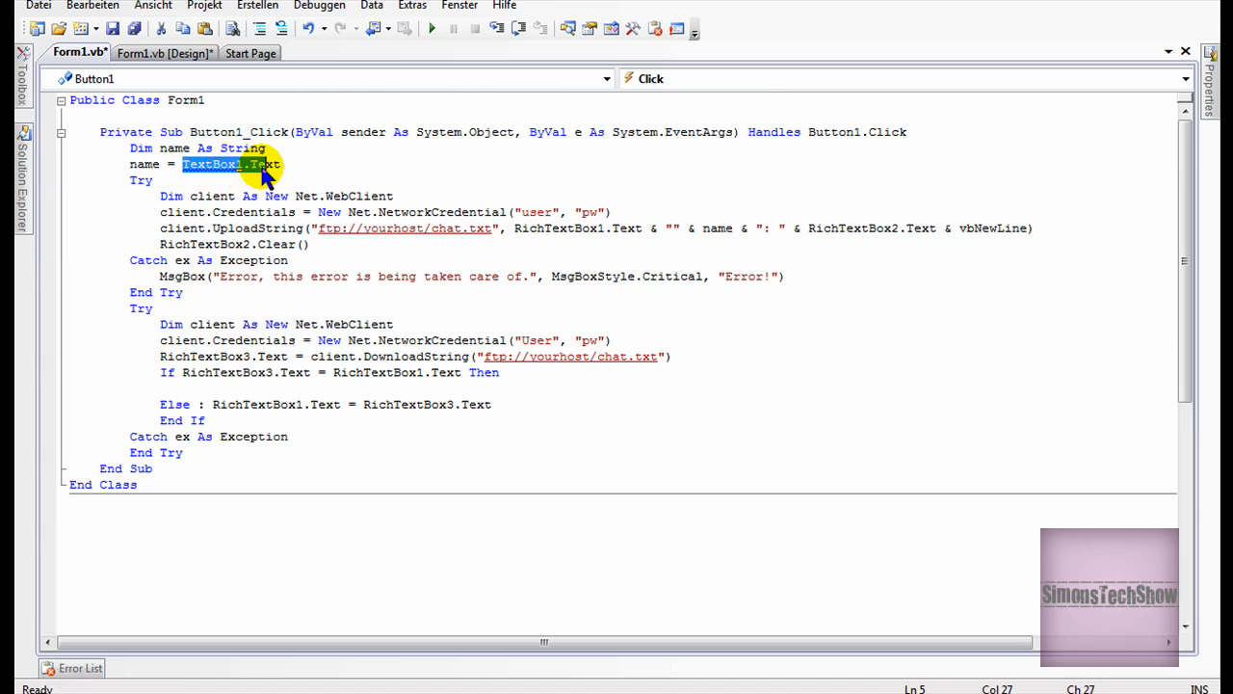
click(163, 53)
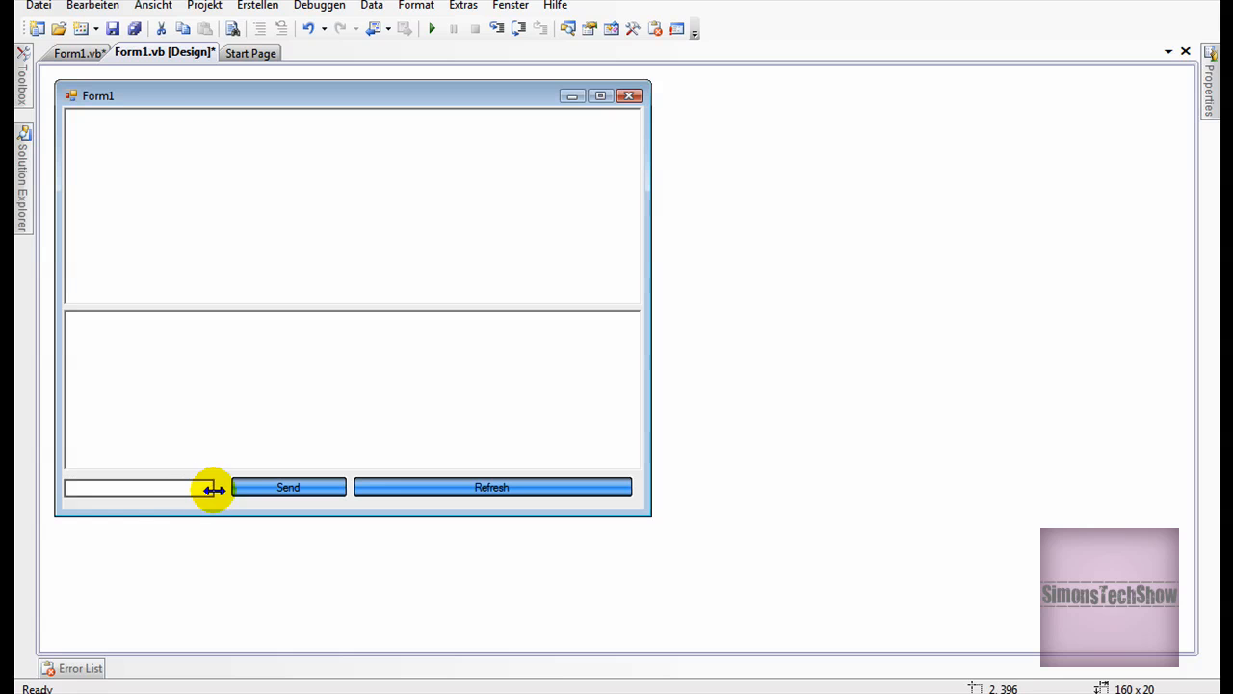
Step: Select the new name text box placed left of the narrowed Send button
click(75, 53)
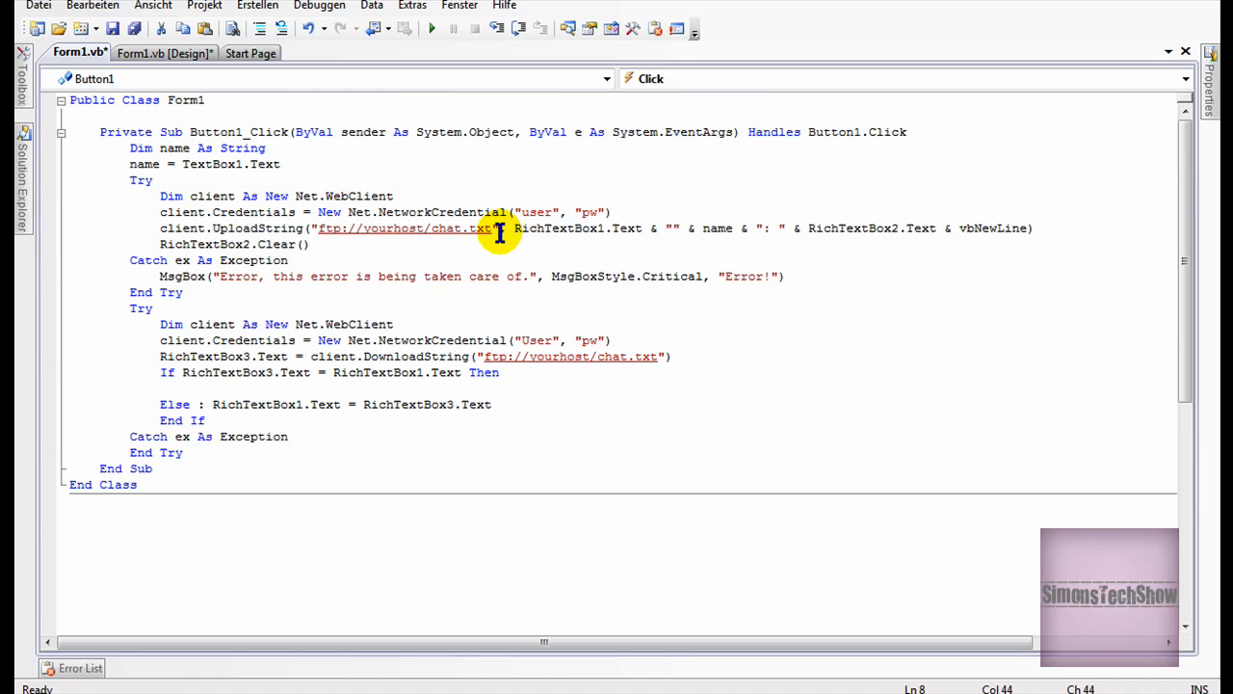
double_click(536, 212)
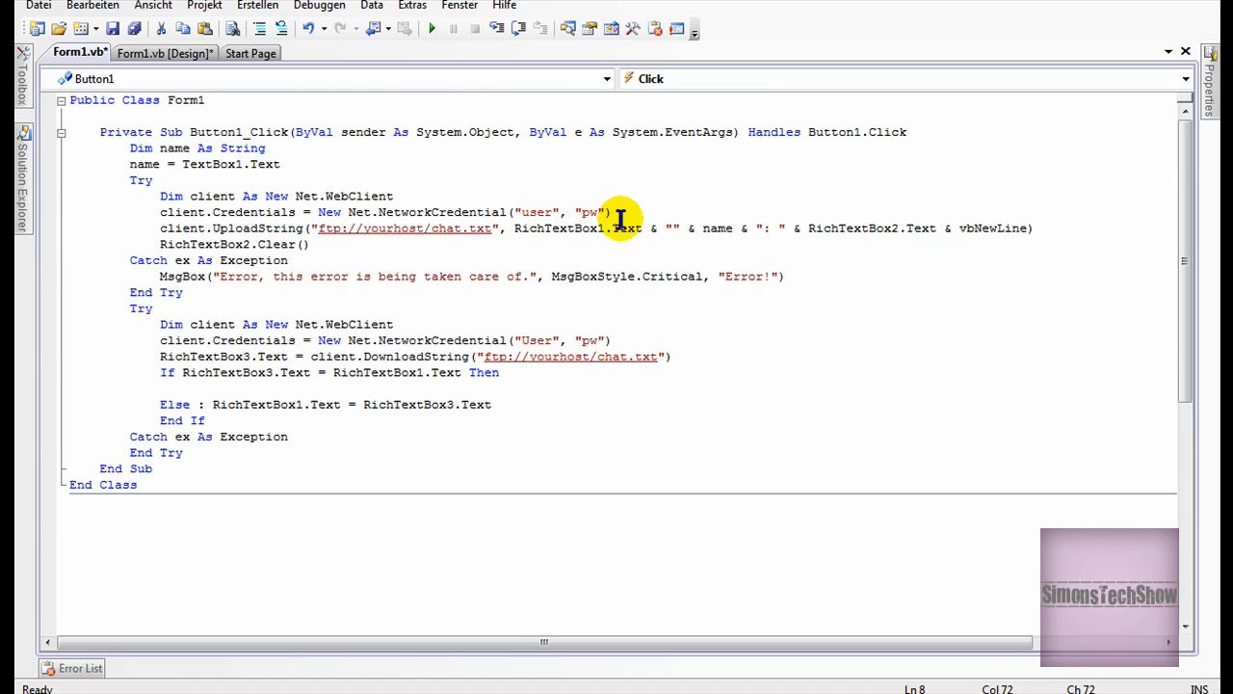
mouse_move(567, 244)
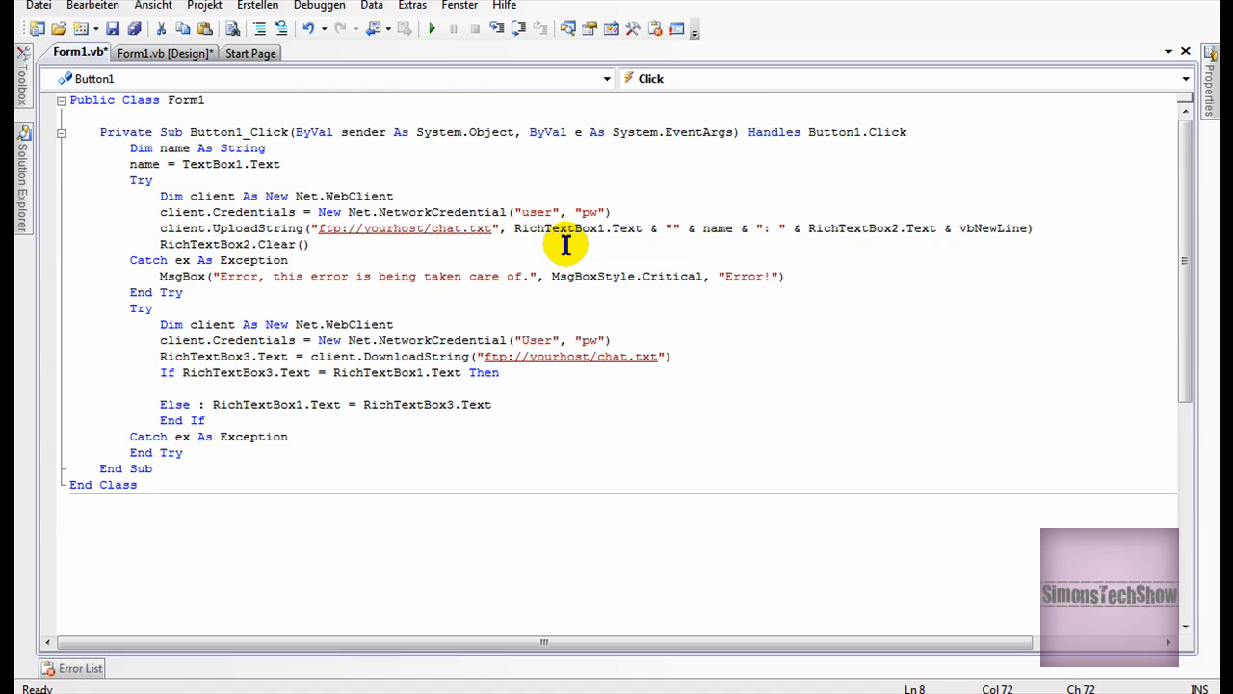
mouse_move(730, 328)
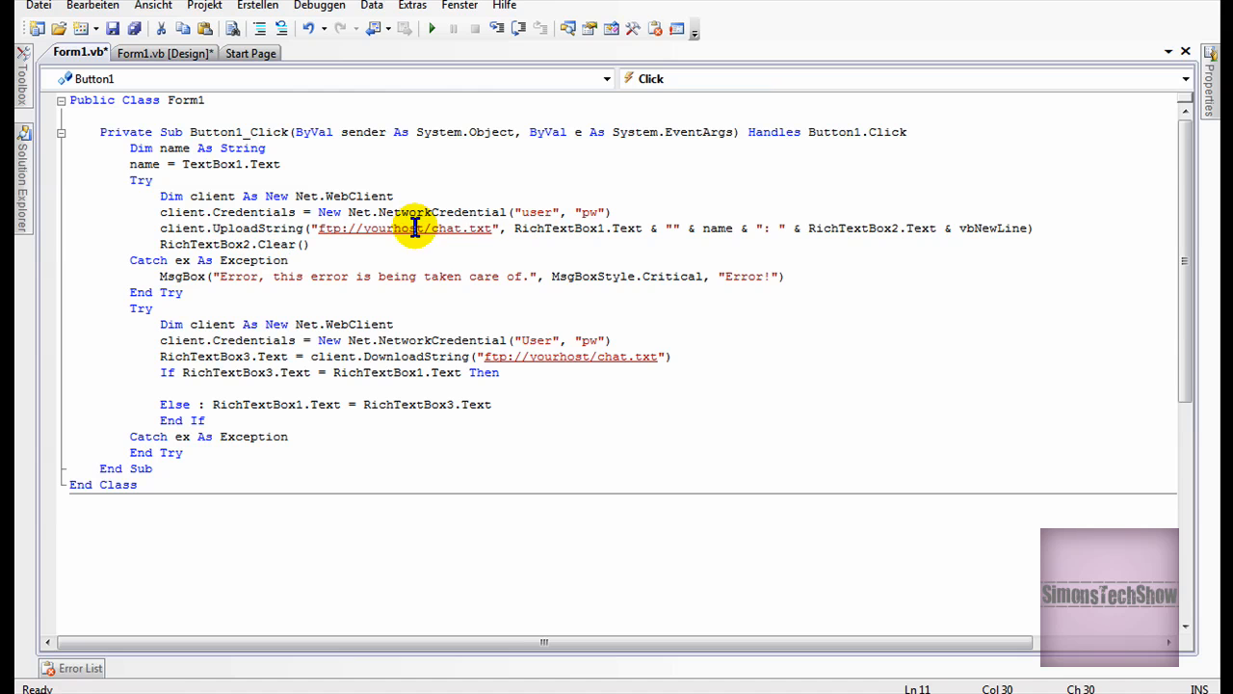
mouse_move(424, 228)
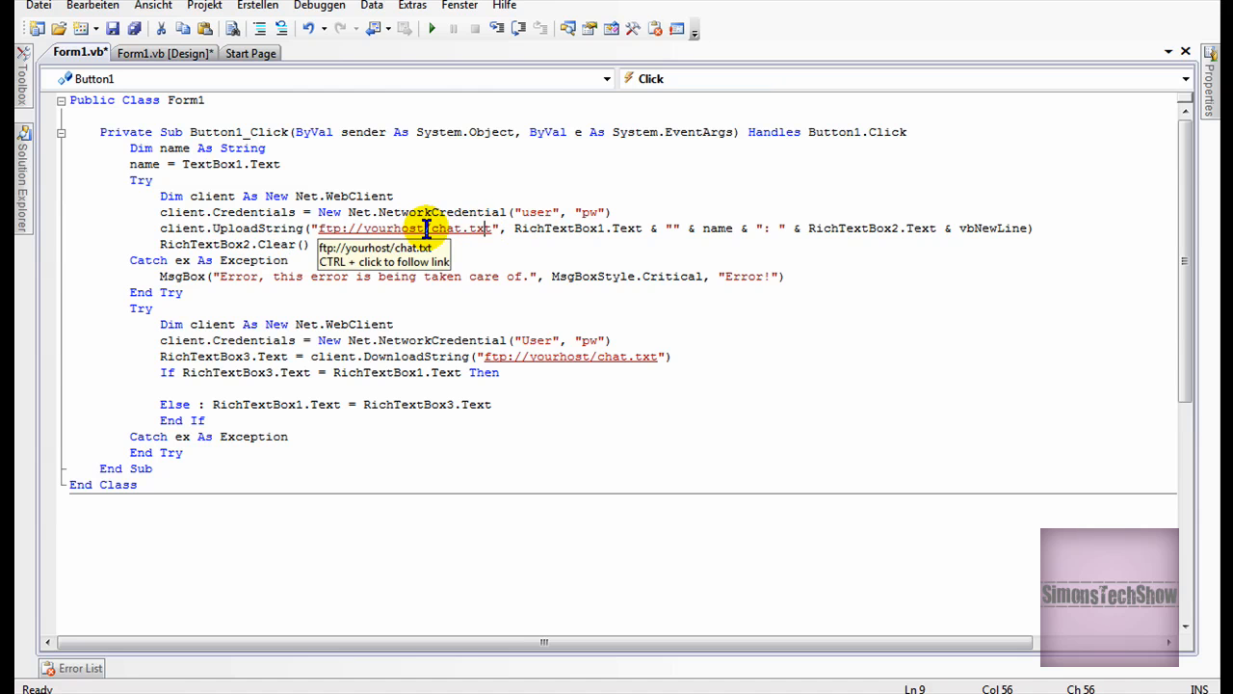
mouse_move(482, 244)
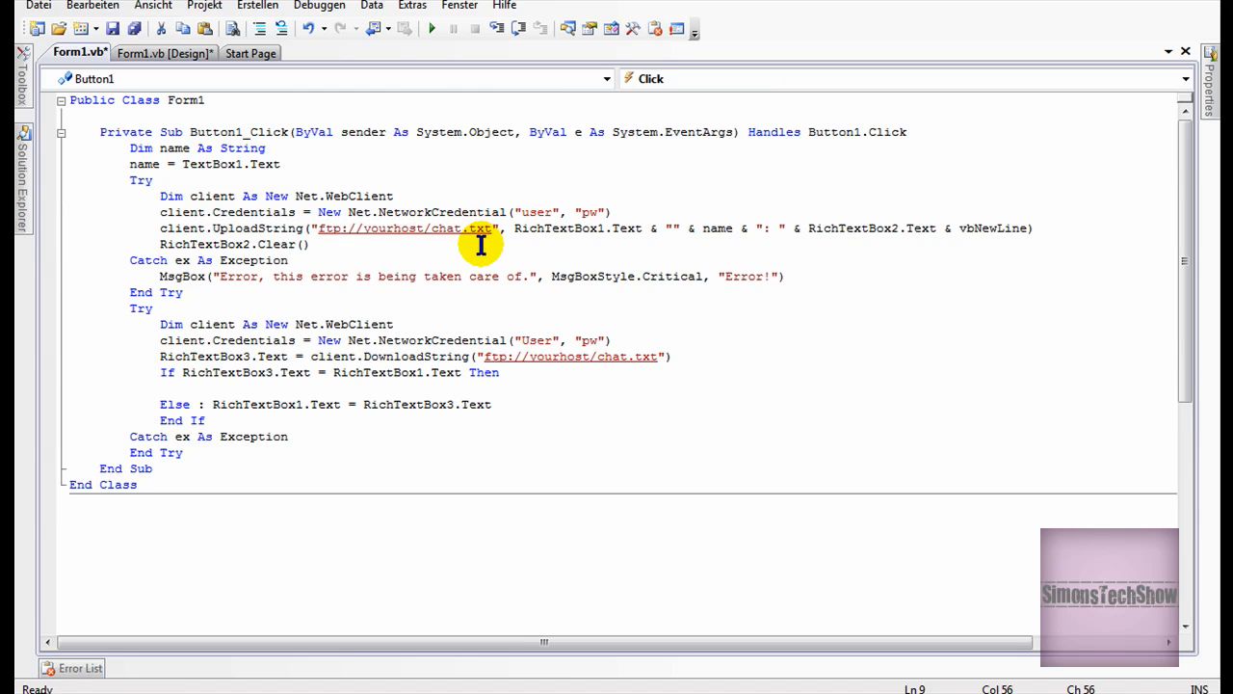
mouse_move(438, 228)
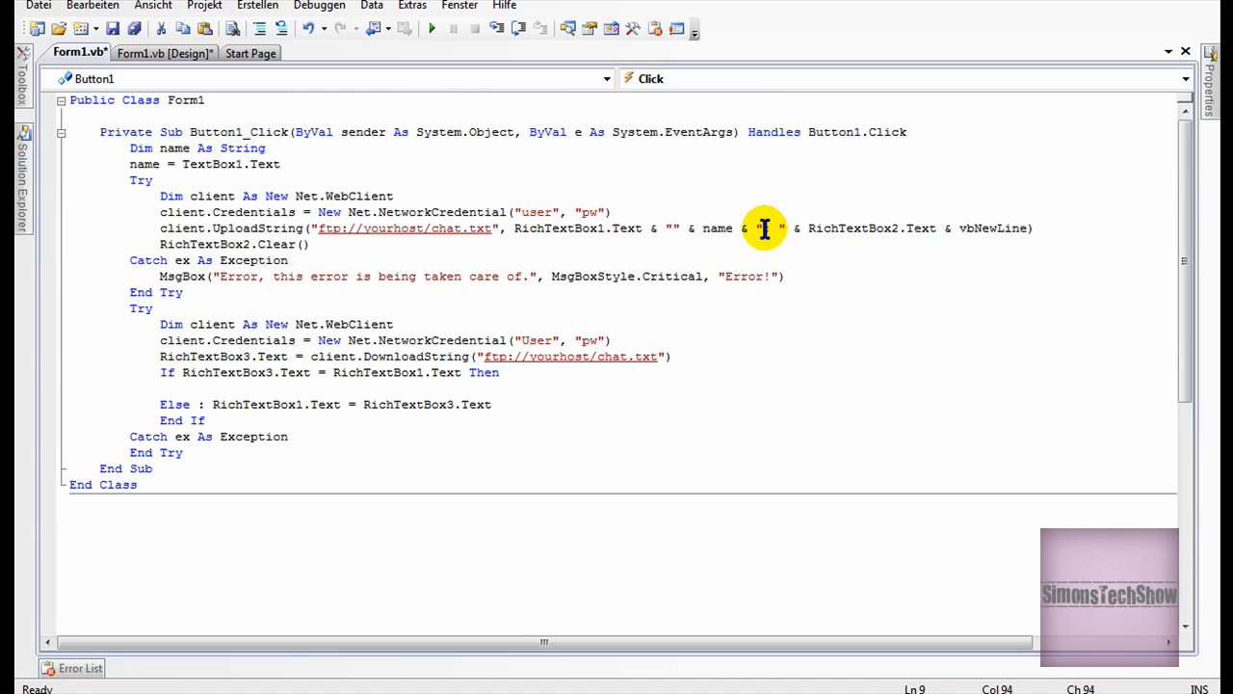
mouse_move(824, 231)
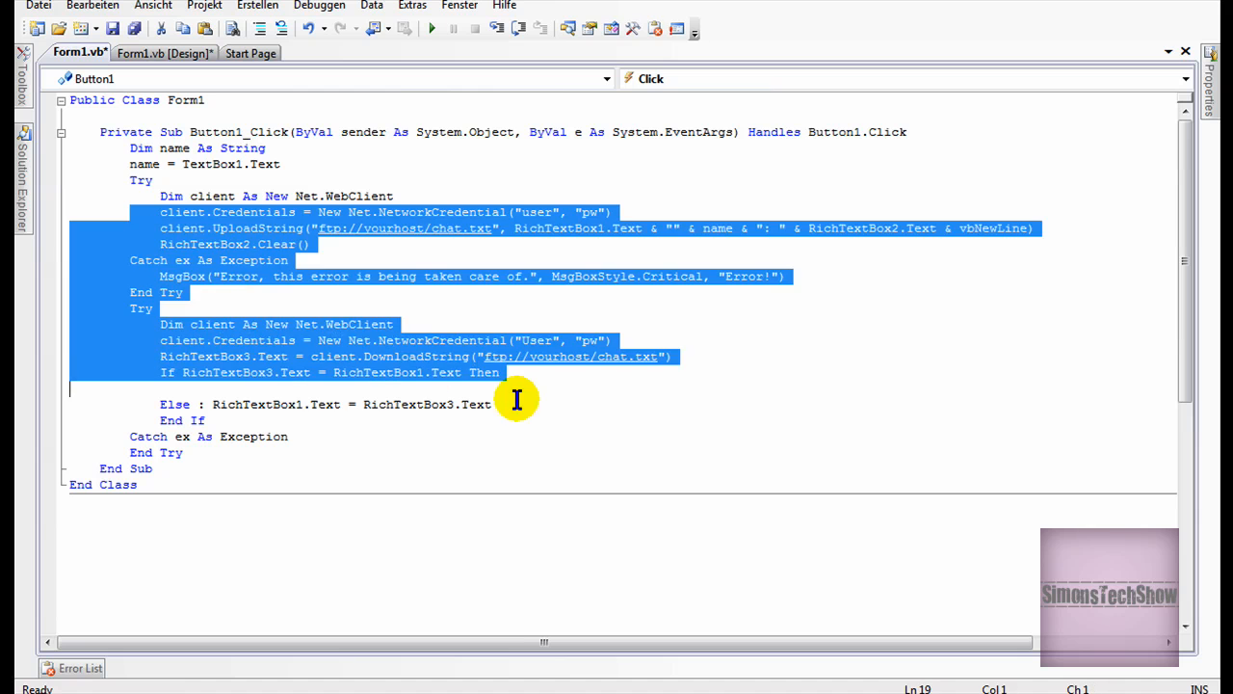
click(192, 324)
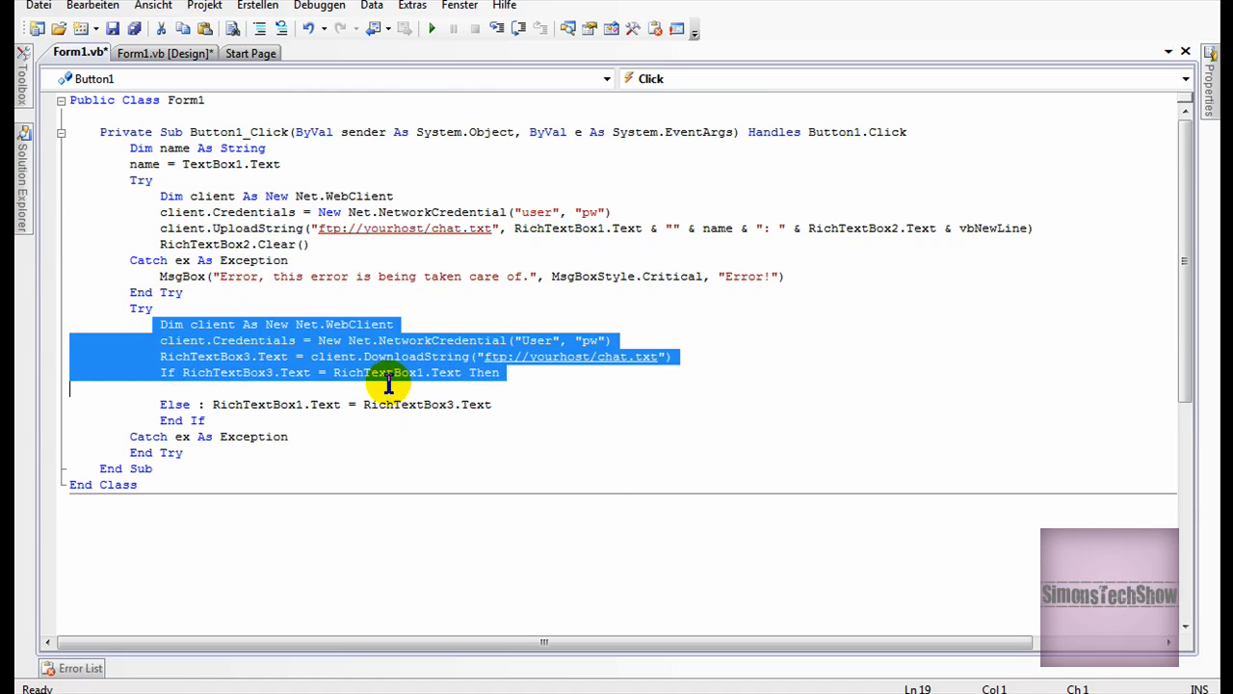
click(303, 324)
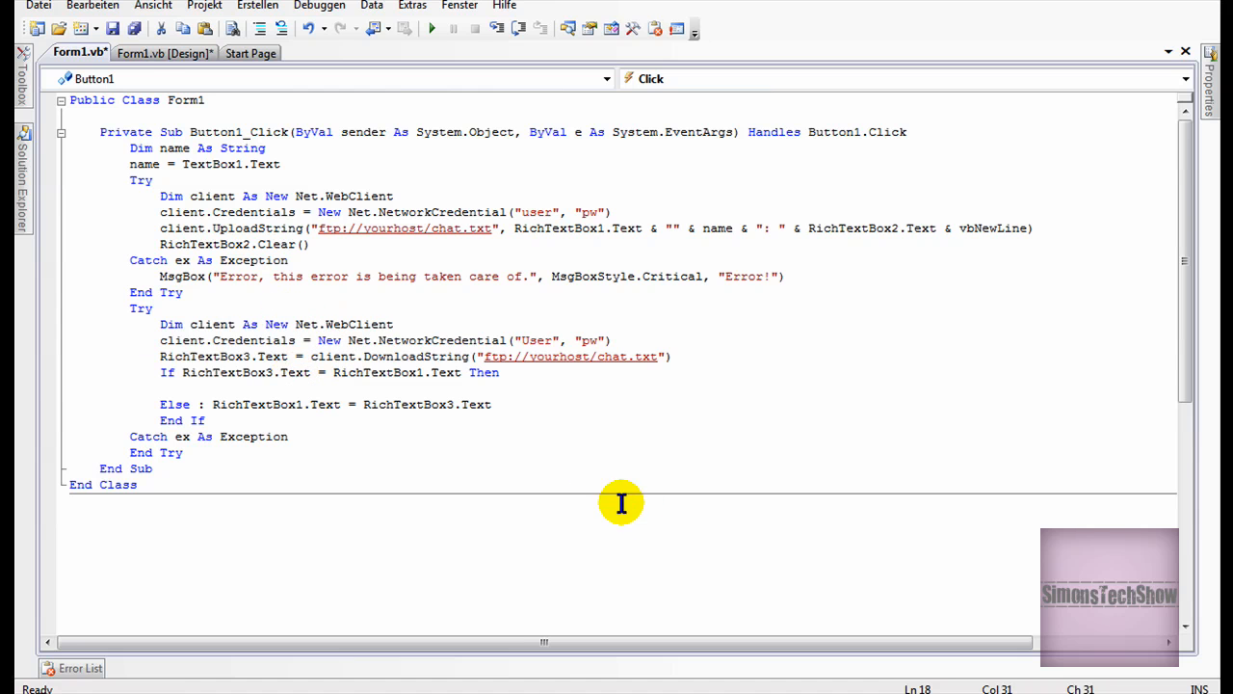
Step: Create the Refresh button's Button2_Click handler and select the FTP download code to copy into it
click(164, 53)
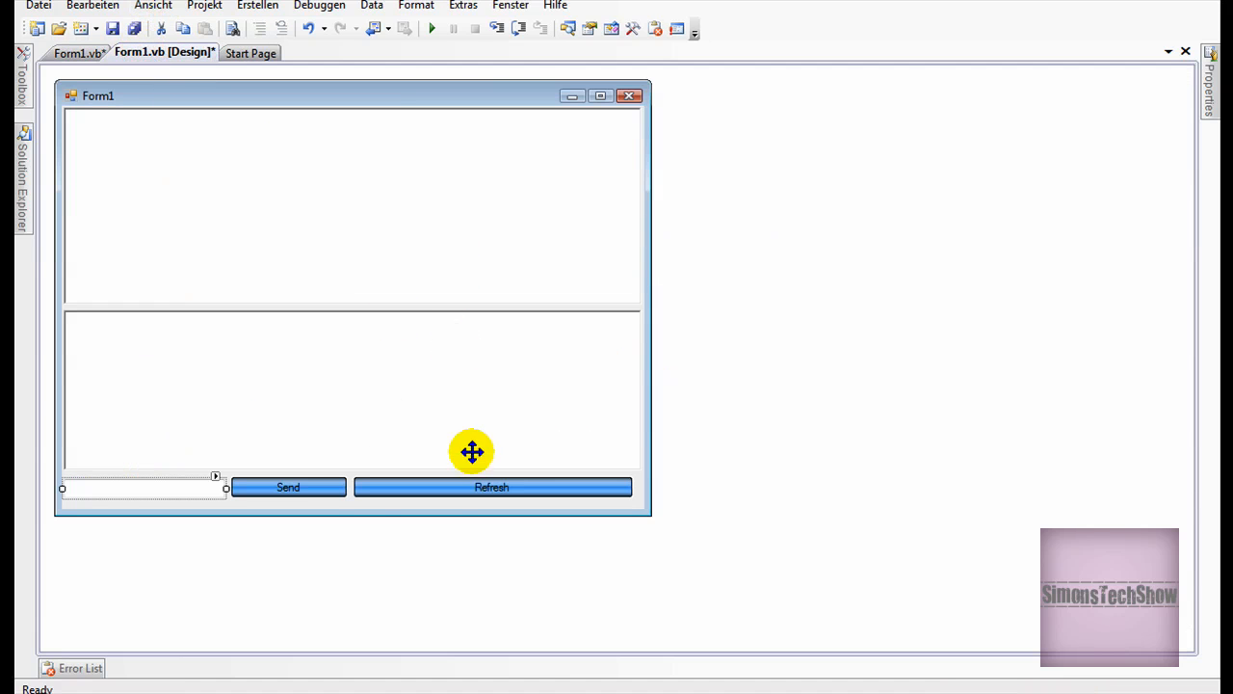
double_click(491, 486)
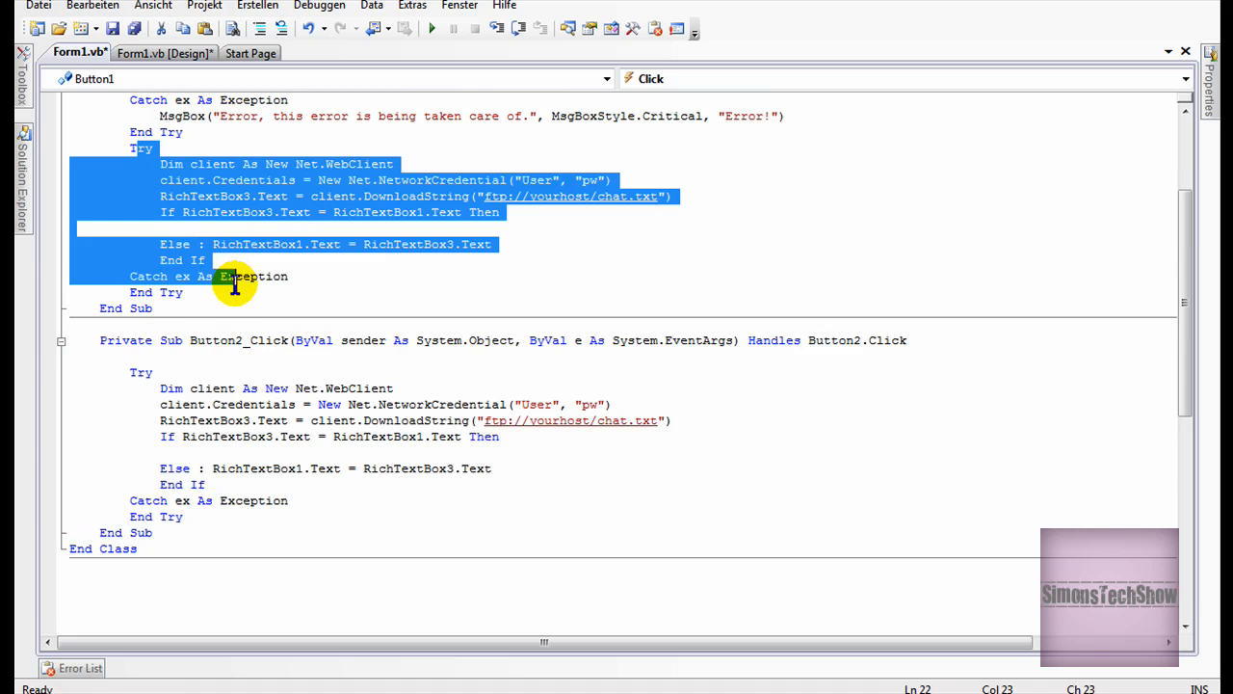
scroll(up, 3)
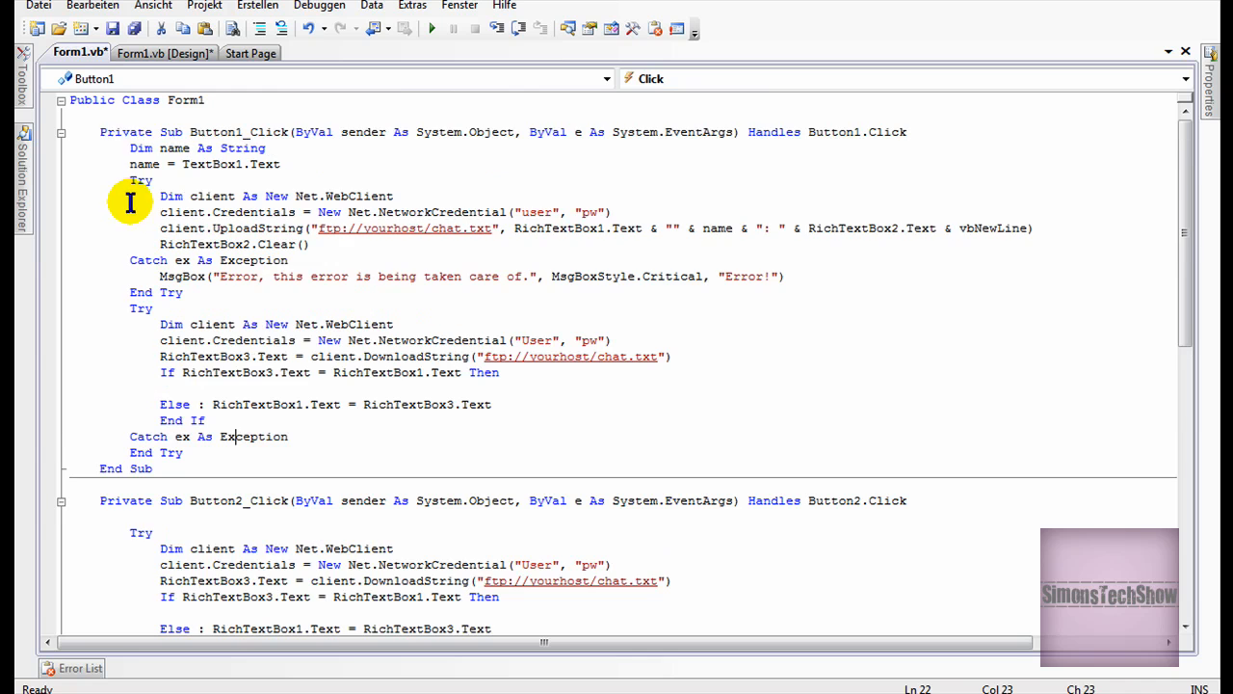
drag(130, 202, 404, 277)
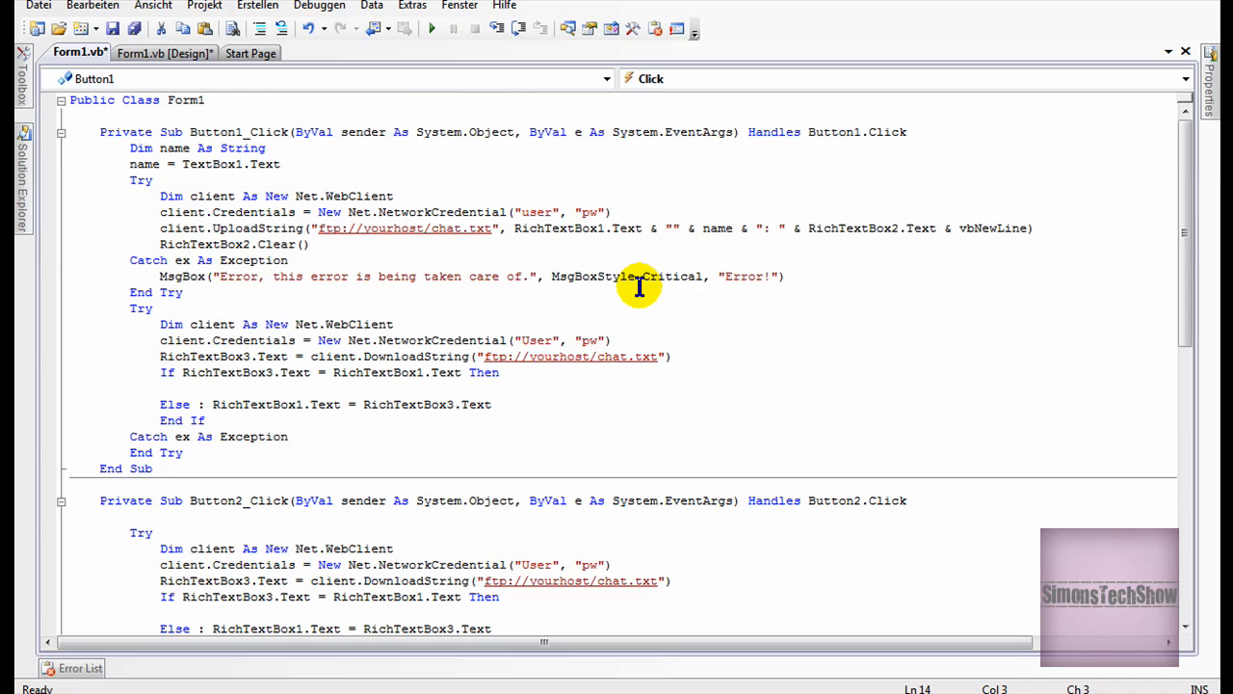
mouse_move(274, 48)
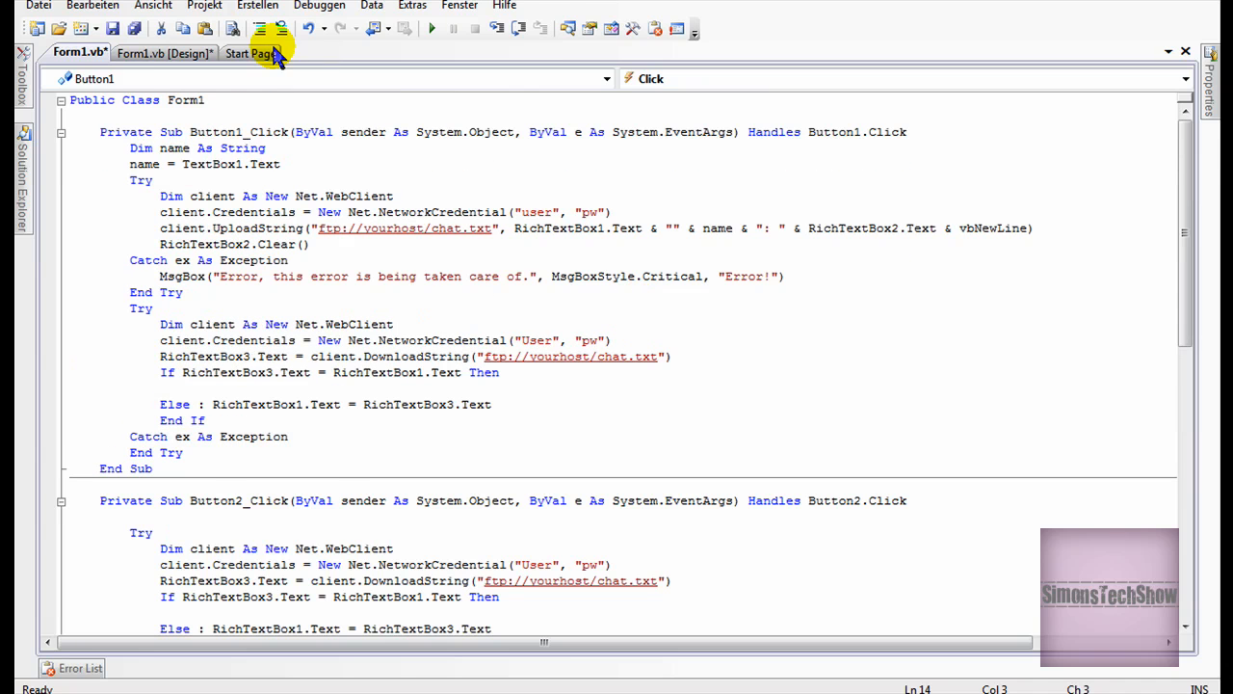
click(161, 53)
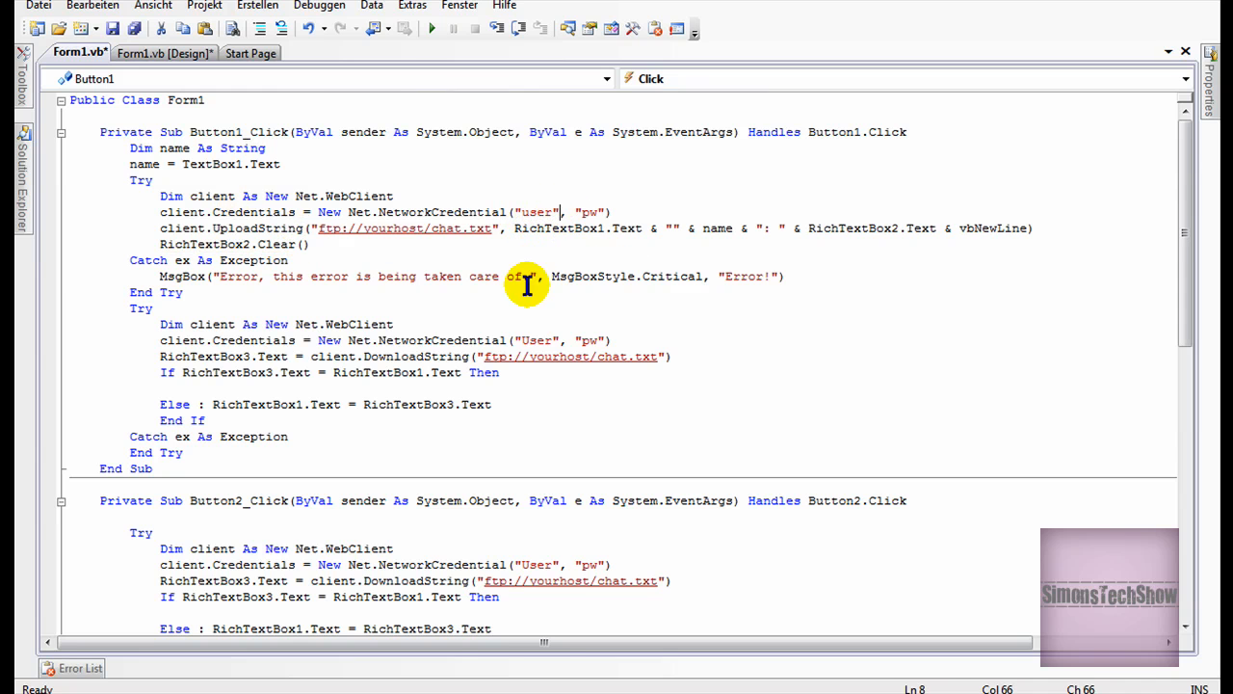
double_click(537, 212)
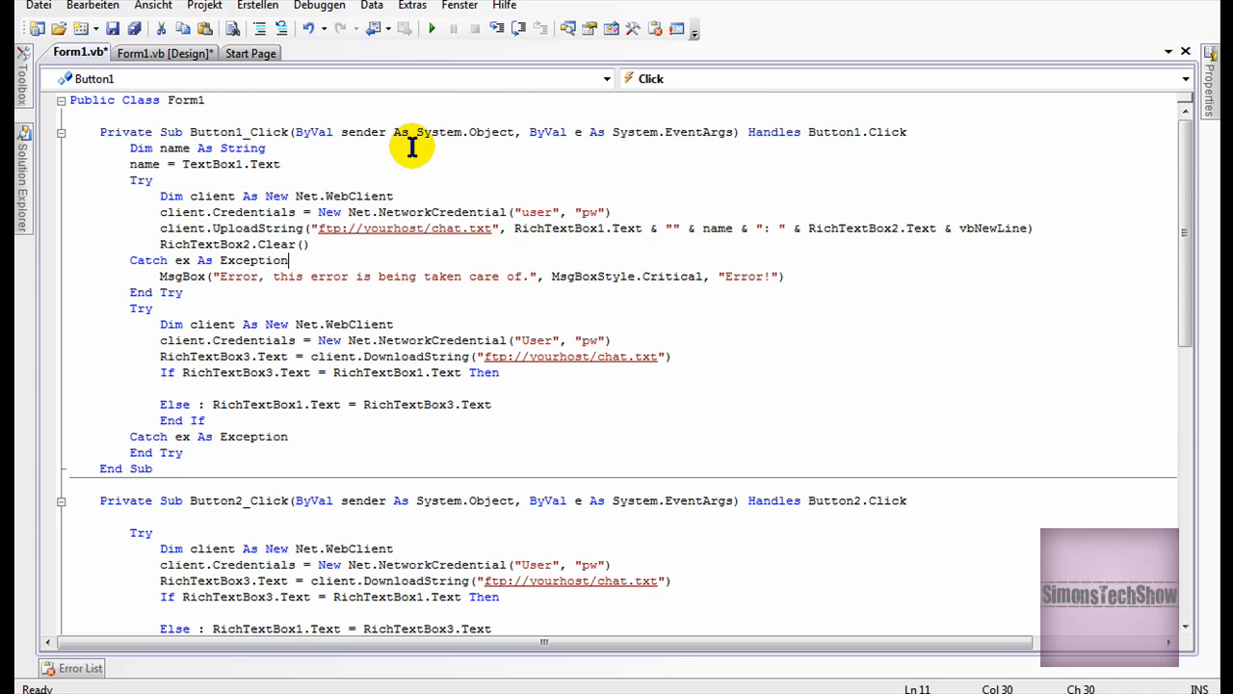
mouse_move(885, 442)
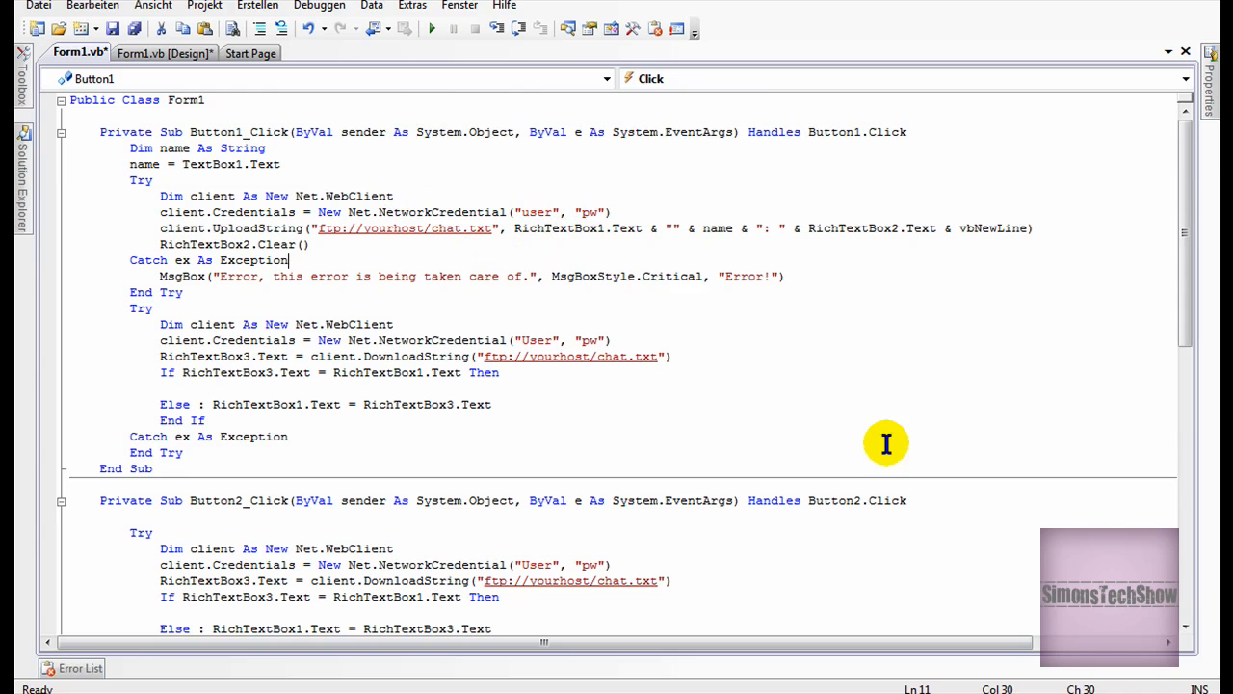
mouse_move(681, 674)
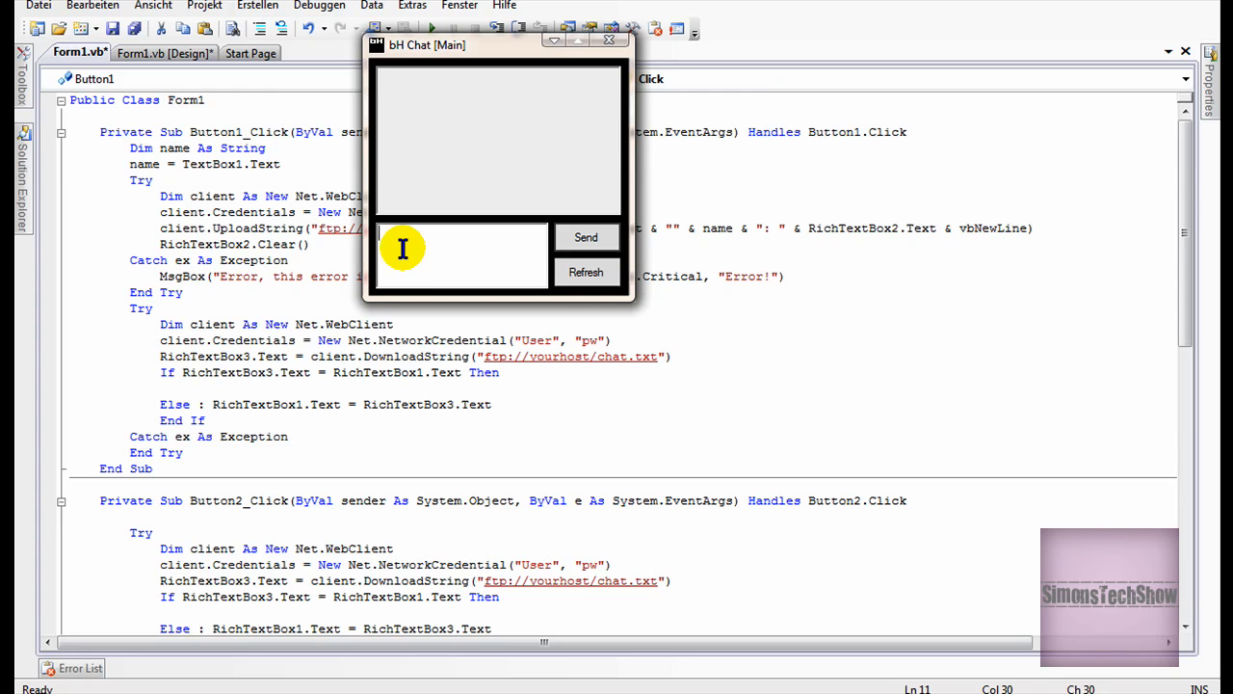
Step: Send the message 'Hello Youtube!' in the bH Chat window
text(Hello Youtube!)
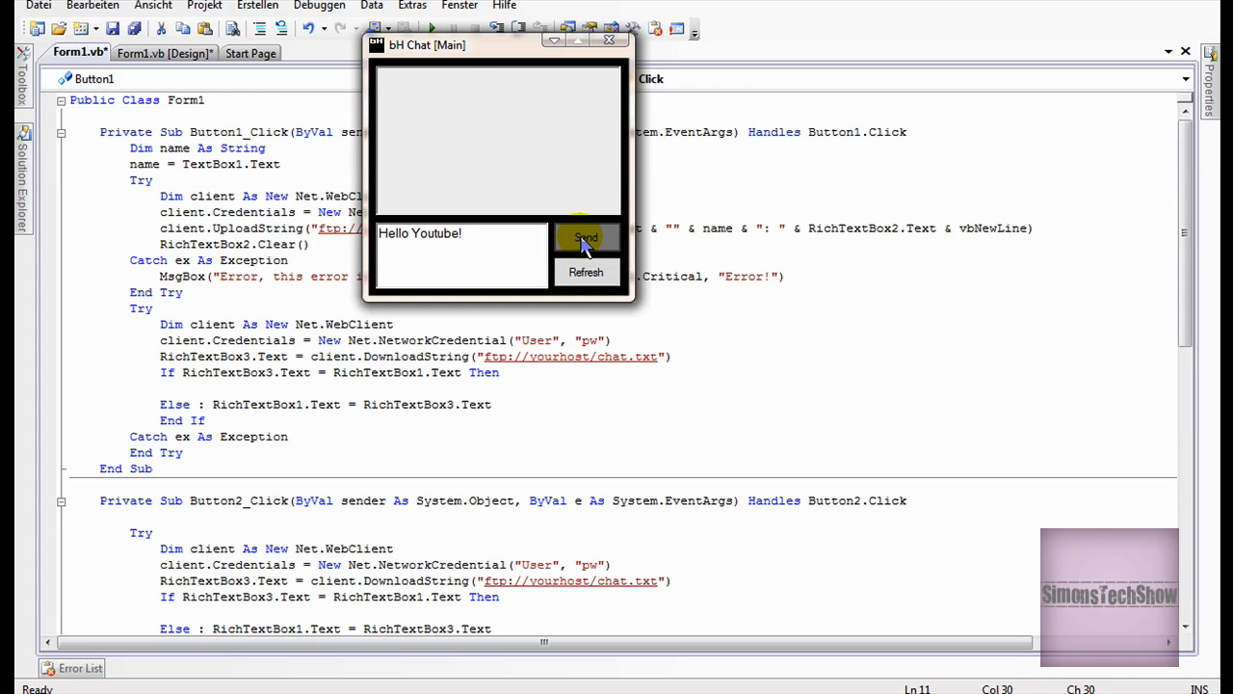
click(586, 237)
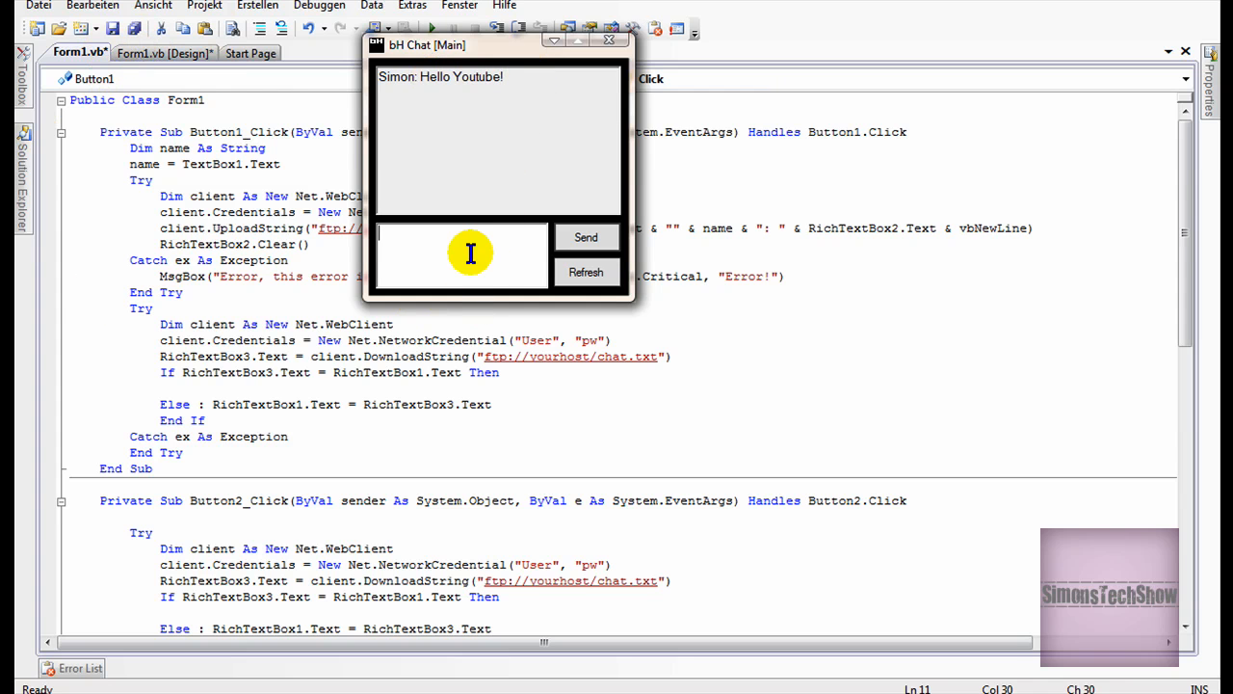
mouse_move(498, 258)
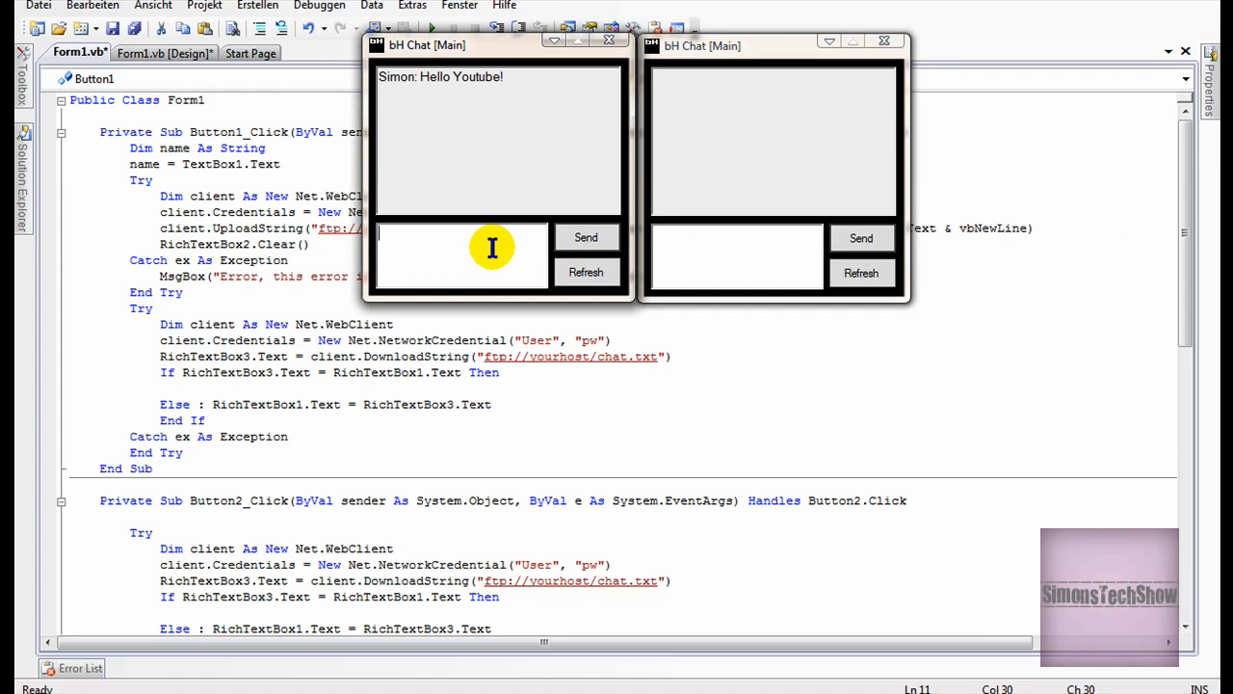
Step: Send 'Hey Youtube', then refresh the second bH Chat window to show both messages
text(Hey Youtube)
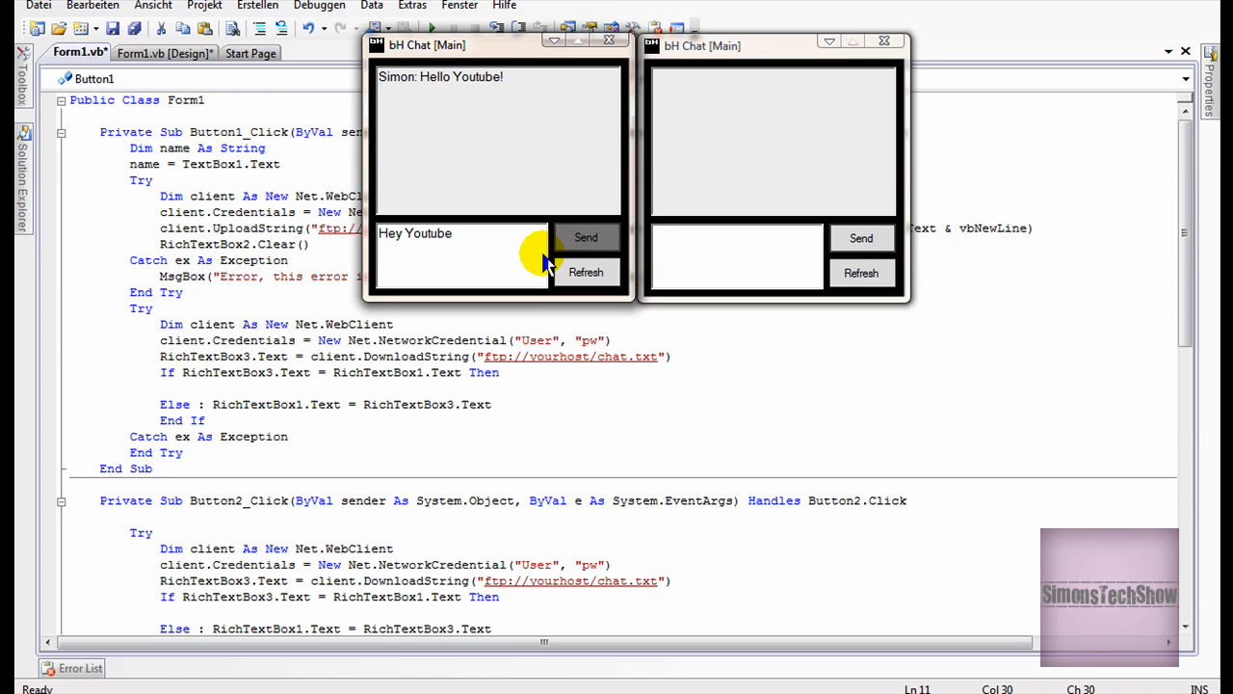
click(585, 237)
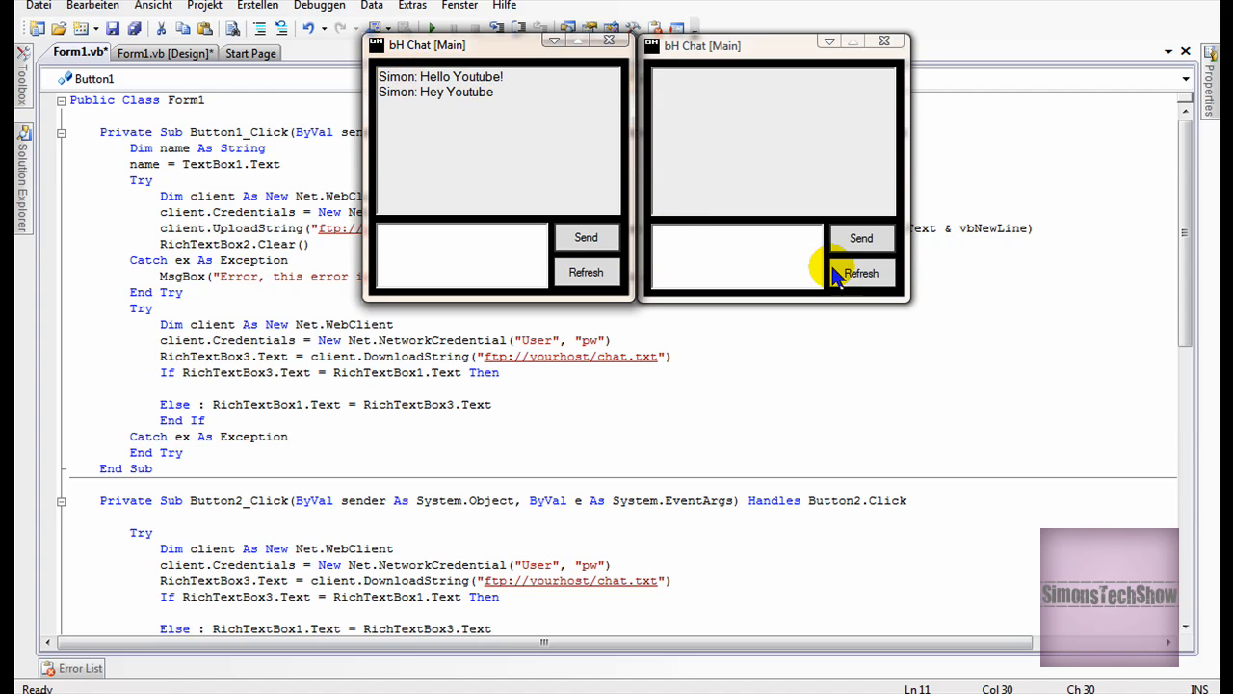
click(860, 272)
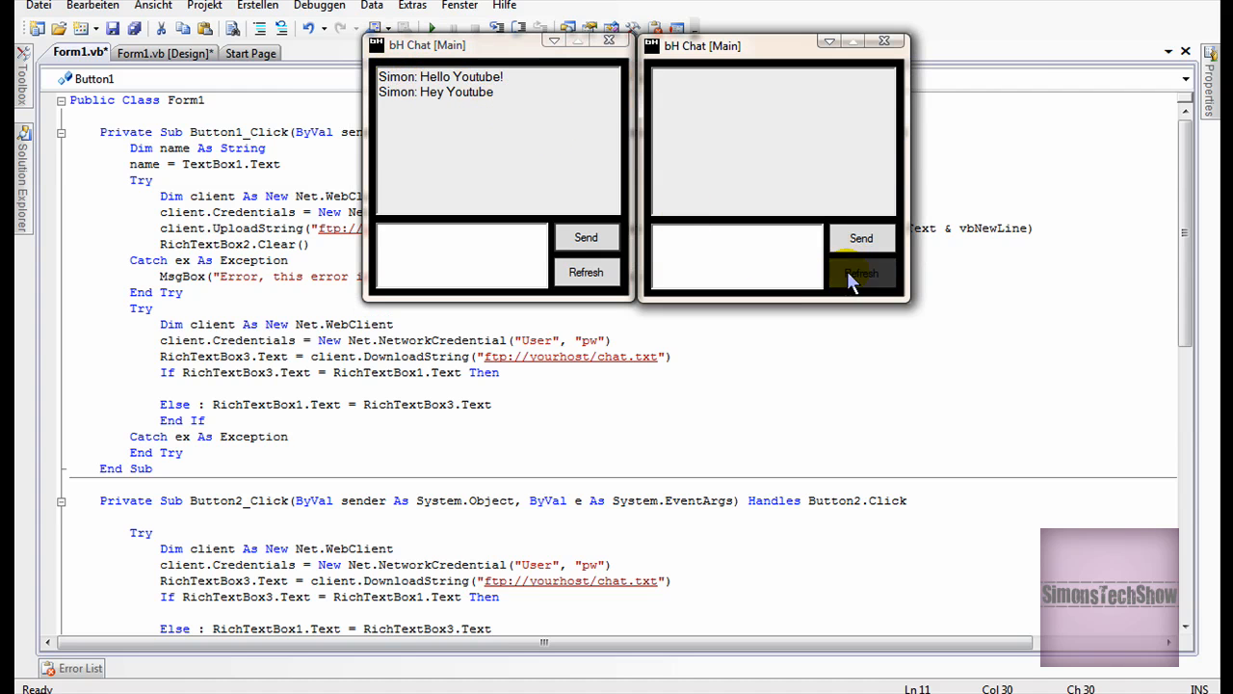
click(862, 272)
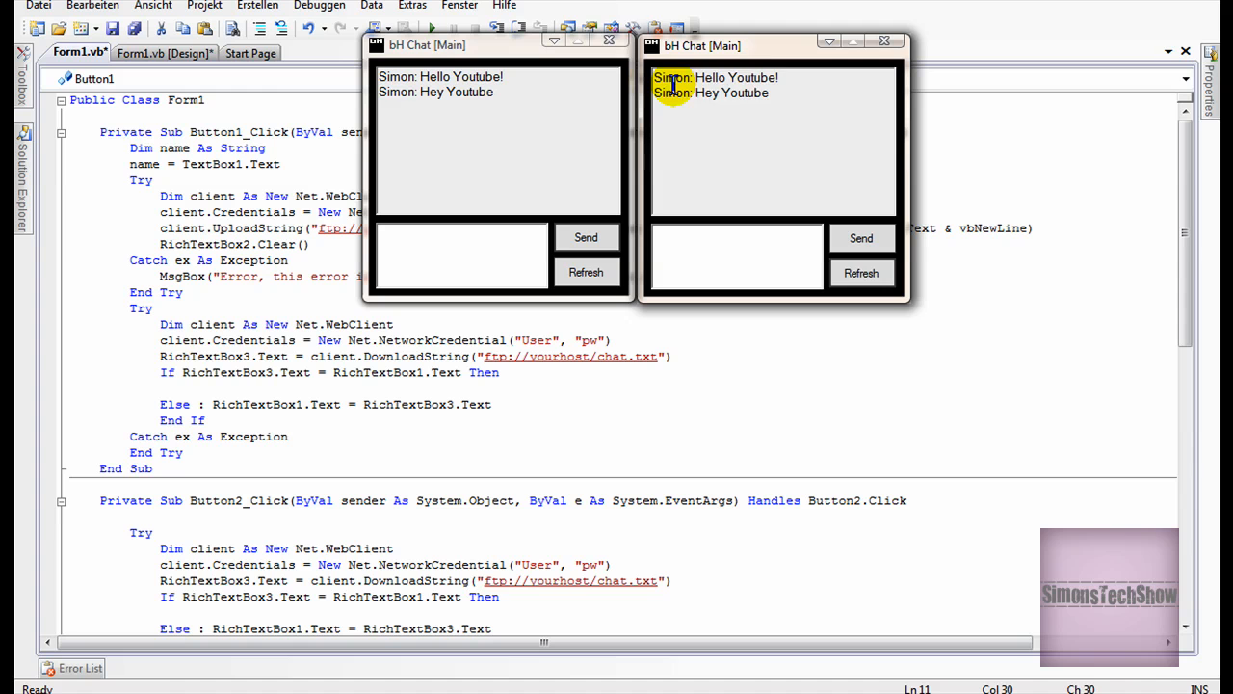